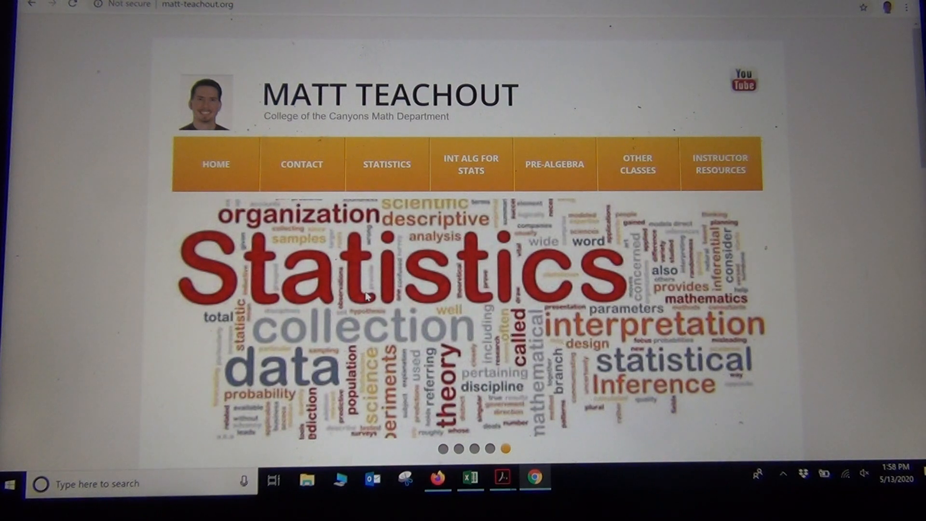
Go to the Math 140 Statistics page from the site's navigation bar
left_click(386, 164)
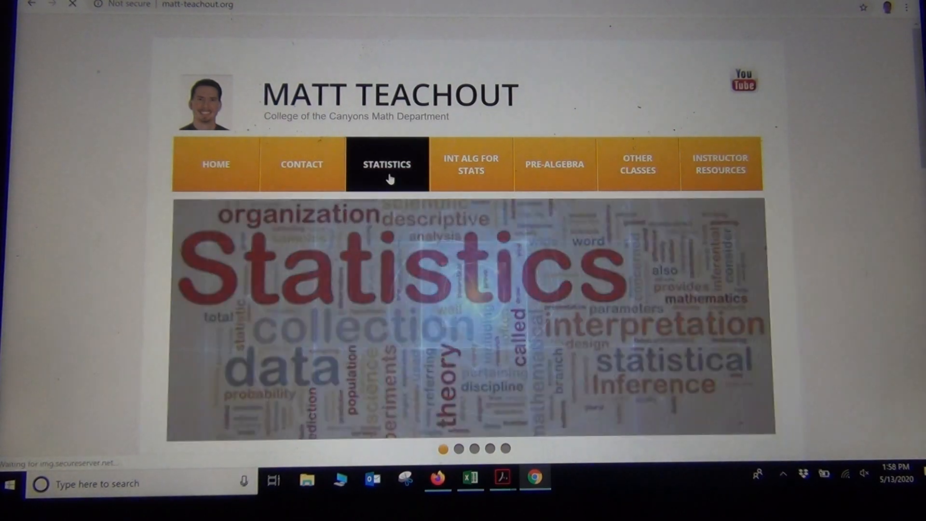
left_click(387, 164)
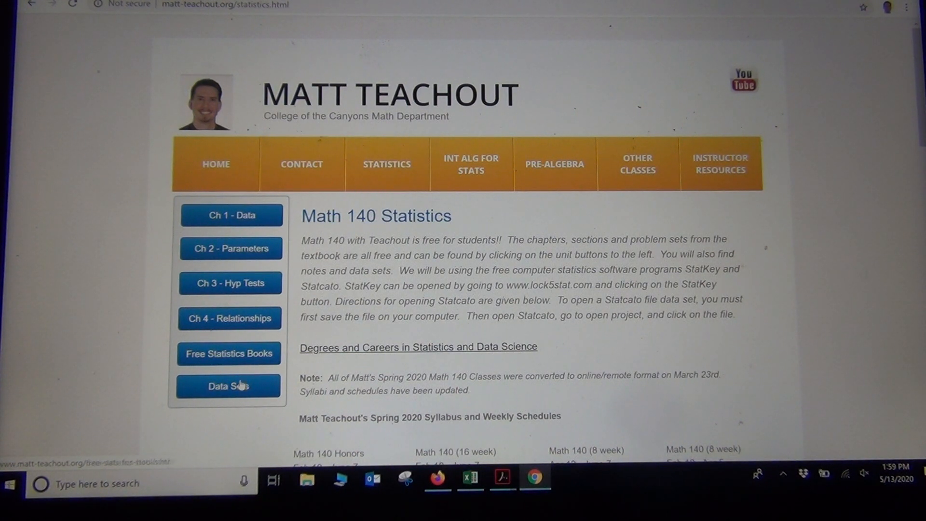
Show the Statistics Data Sets list and bring the Fall 2015 survey files into view
left_click(228, 386)
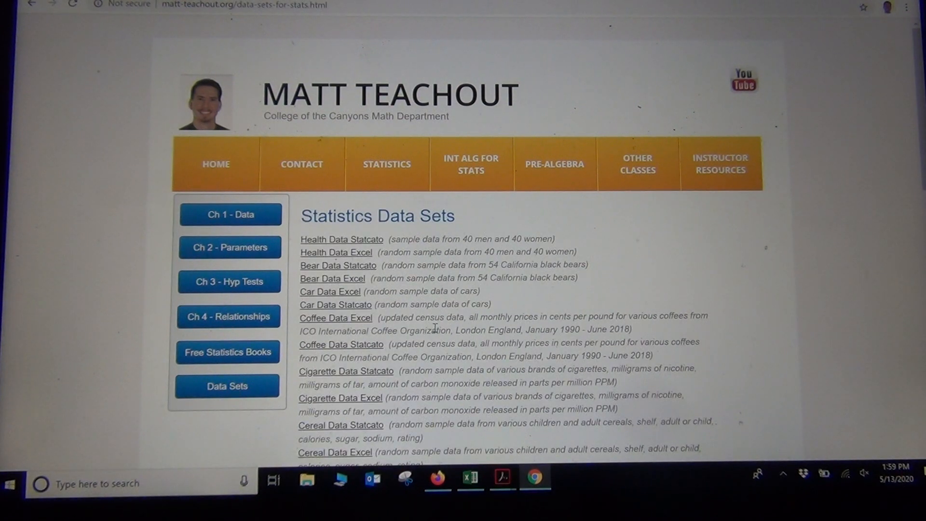
scroll("down", 3)
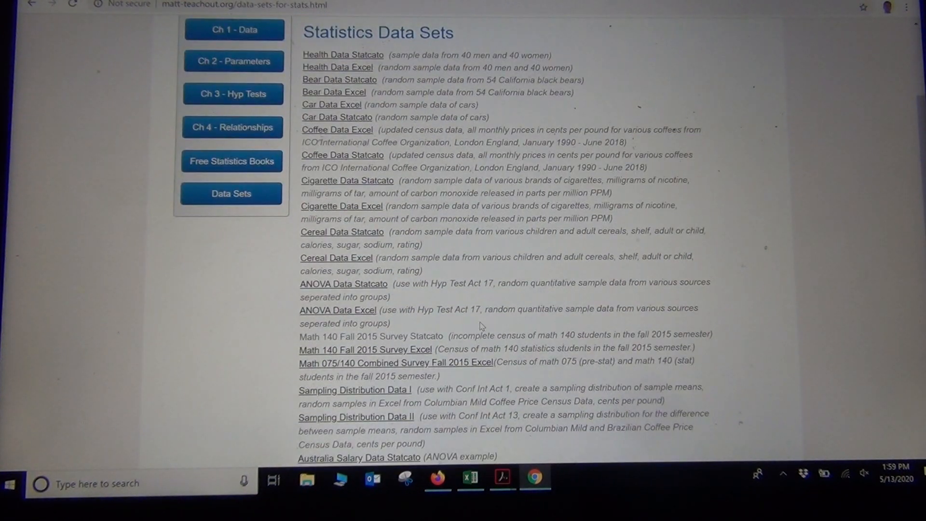
mouse_move(383, 350)
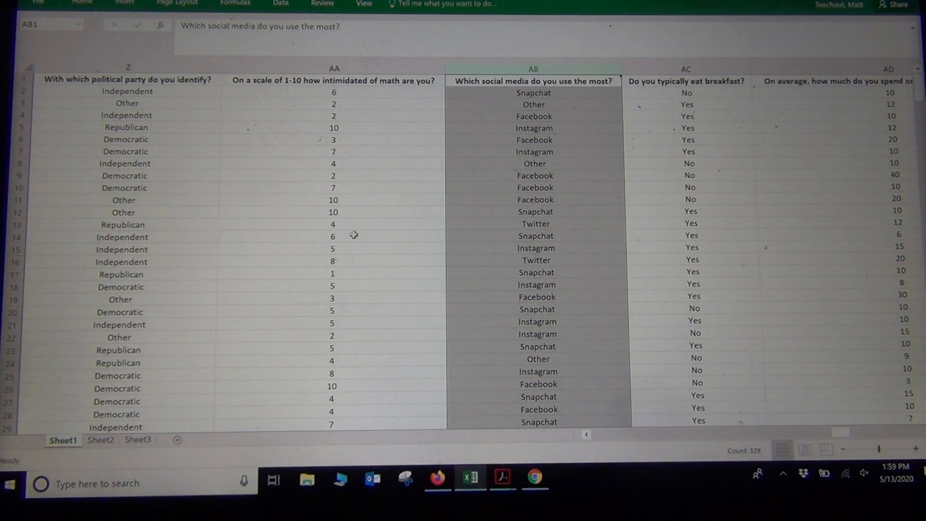
mouse_move(395, 81)
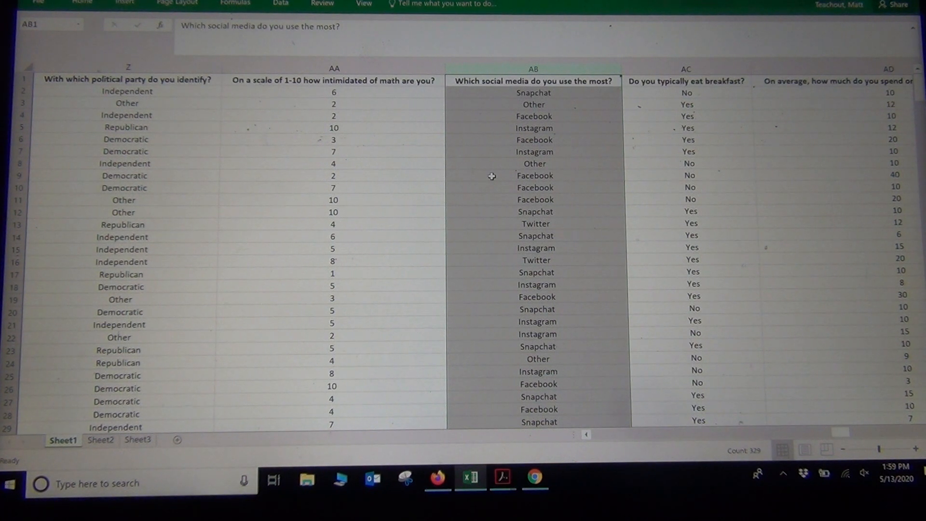
mouse_move(412, 98)
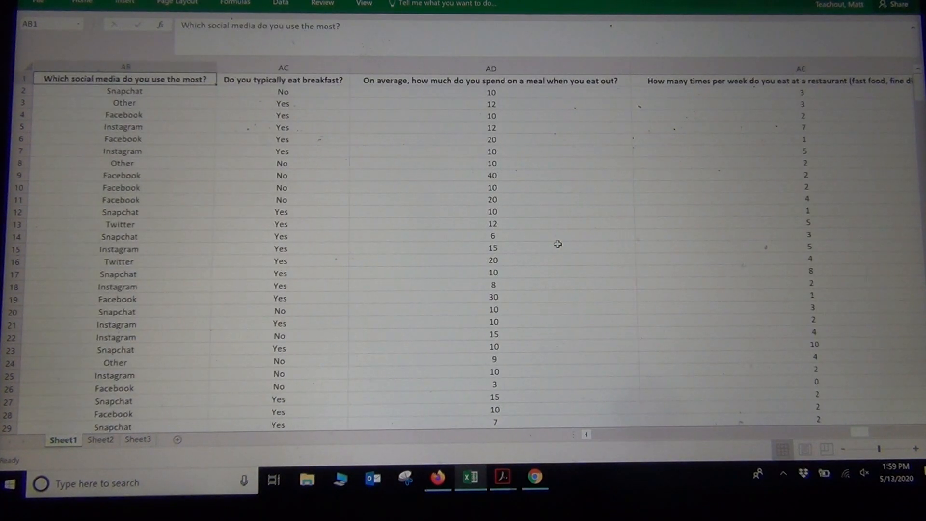
Scroll across the survey sheet to the tattoo question column past the social media column
scroll("left", 3)
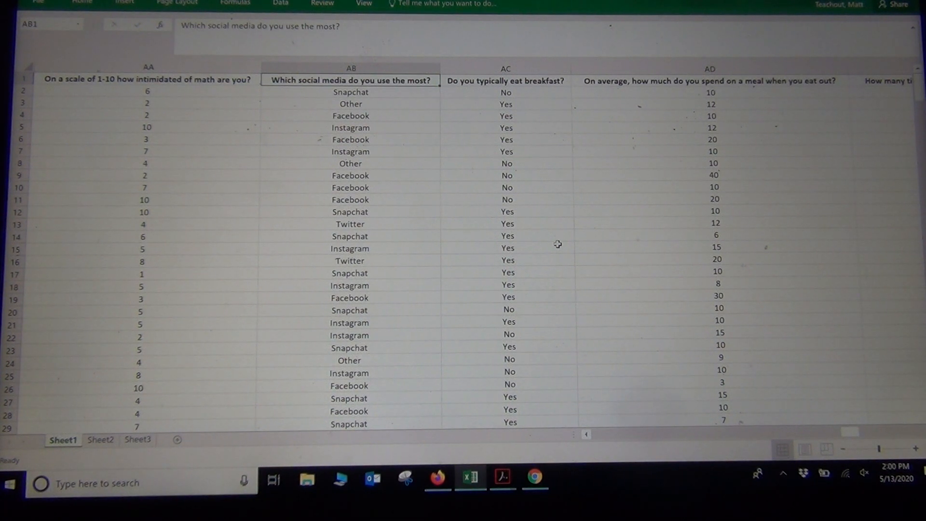
left_click(708, 81)
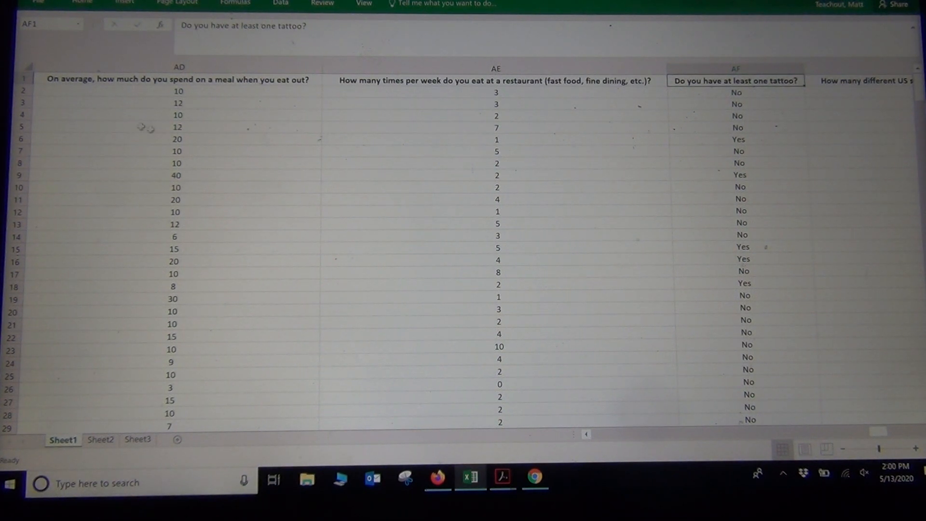
Start a blank workbook and copy the tattoo and social media columns into columns A and B
left_click(34, 2)
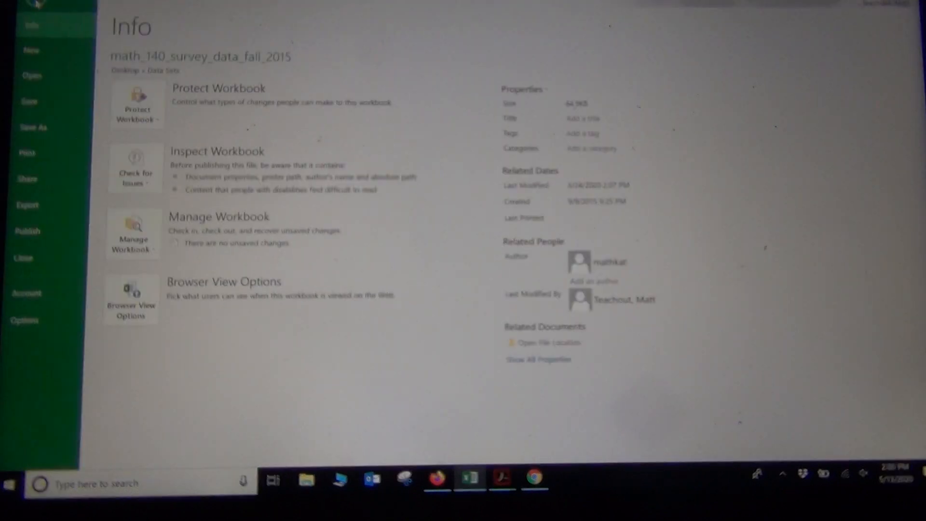
left_click(31, 50)
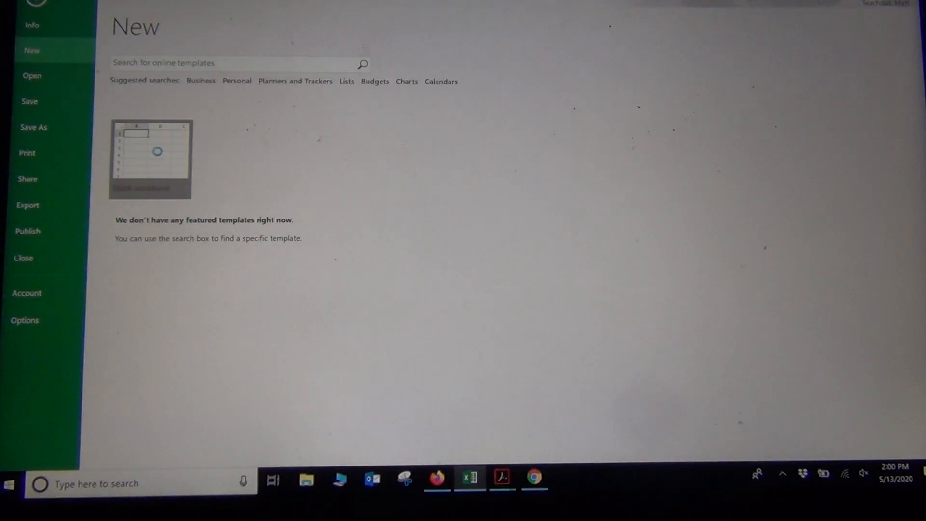
left_click(150, 155)
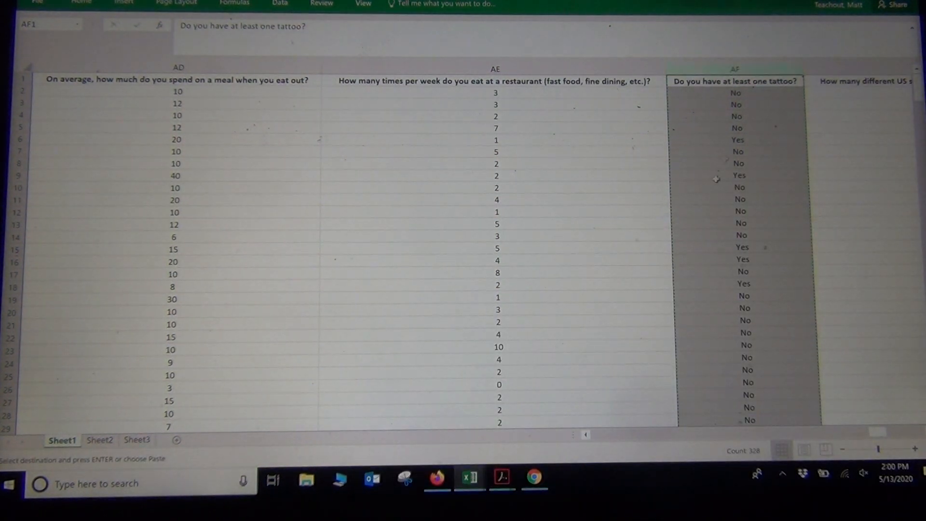
mouse_move(469, 482)
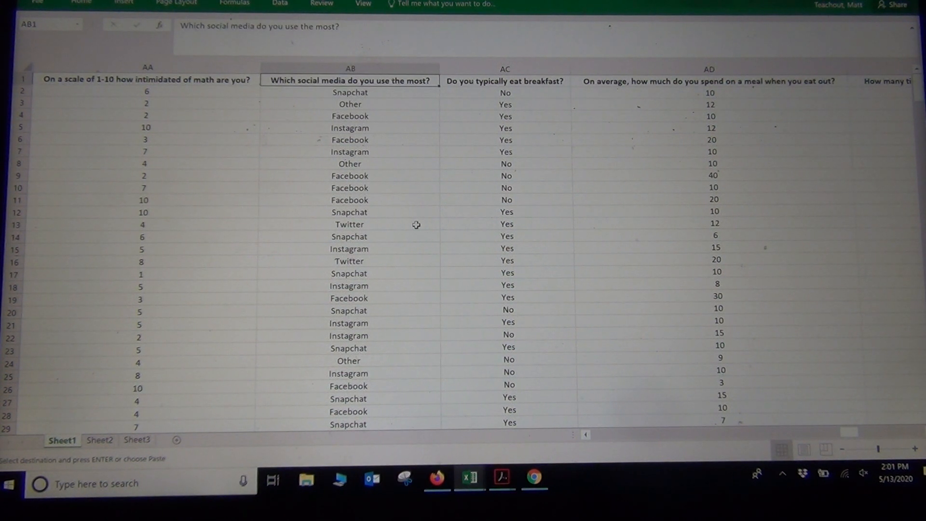
left_click(350, 69)
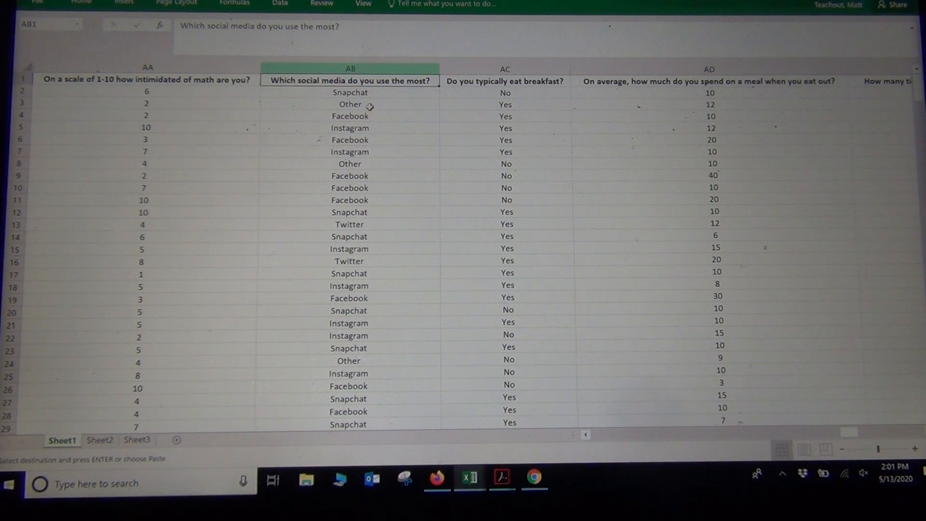
left_click(350, 68)
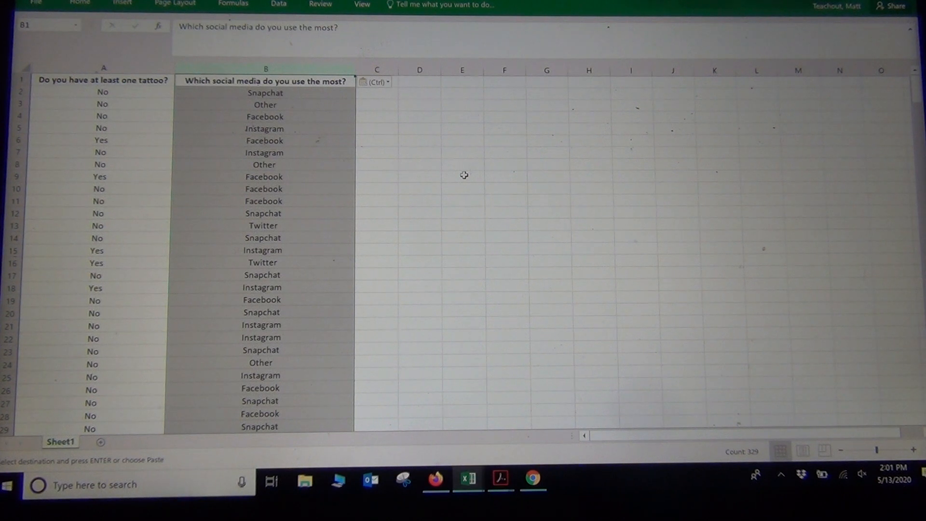
mouse_move(289, 168)
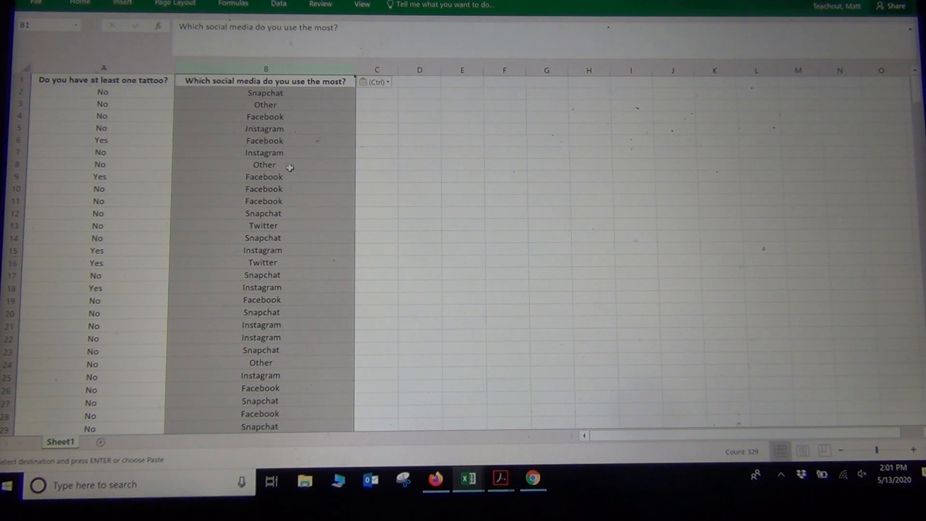
mouse_move(463, 211)
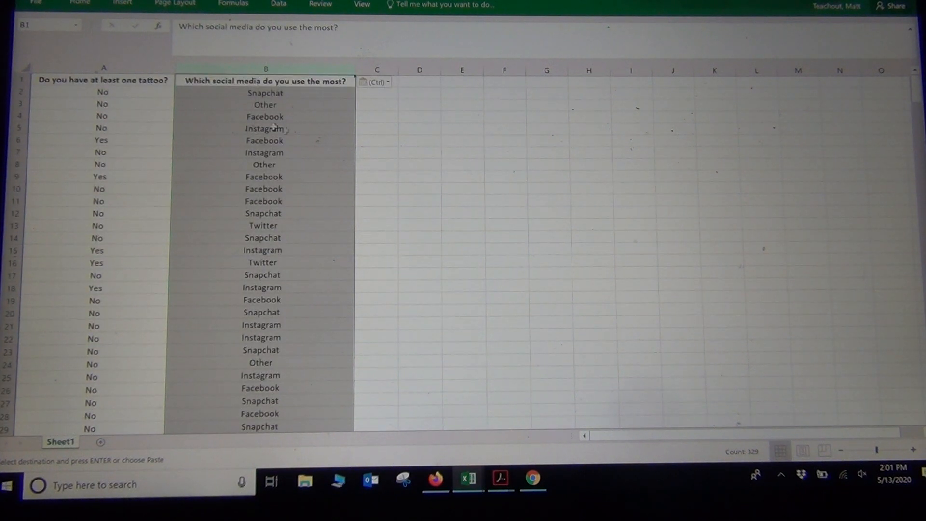
left_click(418, 82)
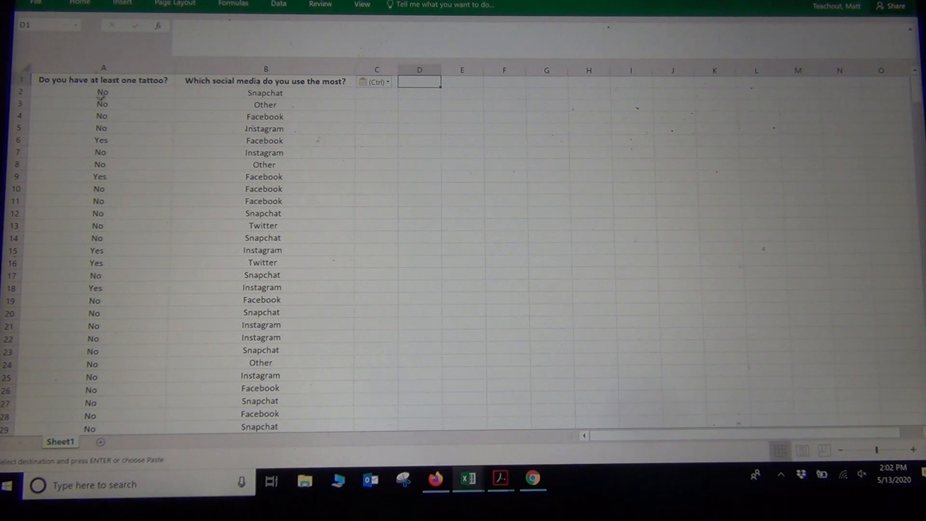
Delete the blank rows 33 and 66 as entire rows
scroll("down", 3)
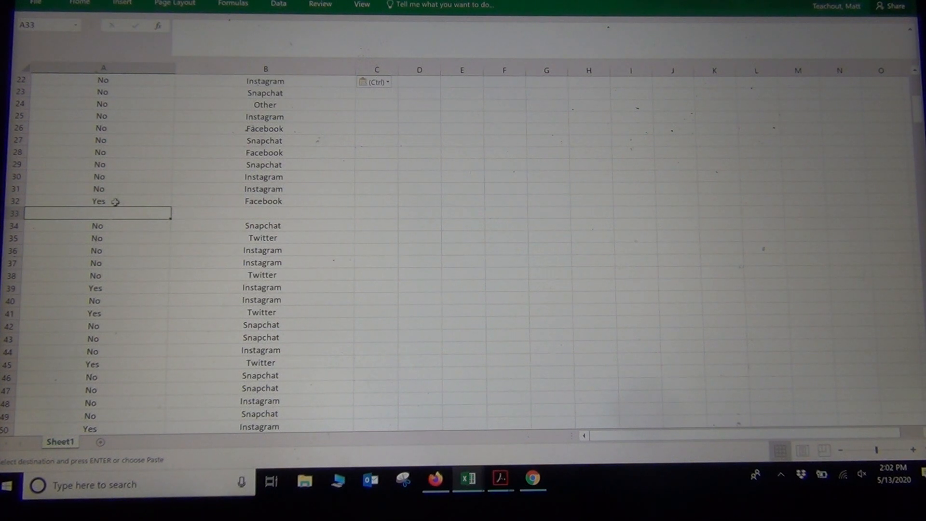
mouse_move(164, 231)
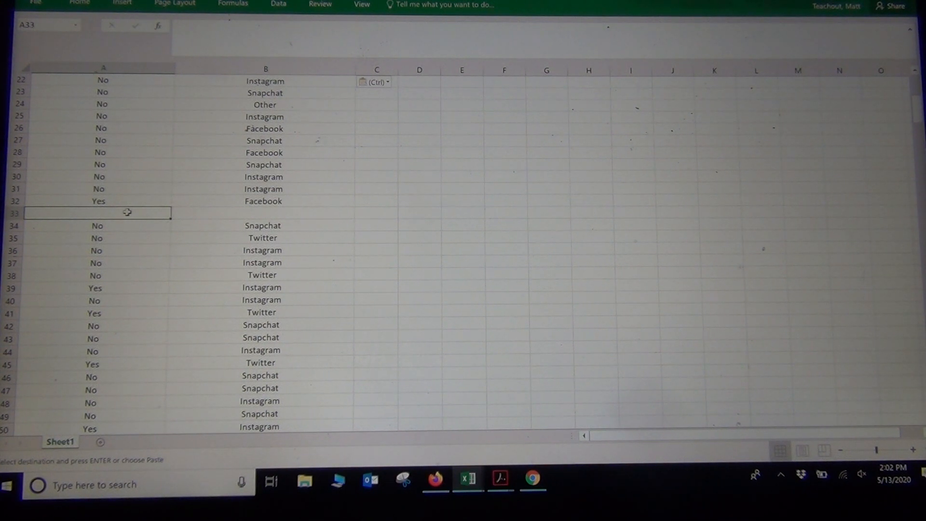
right_click(127, 212)
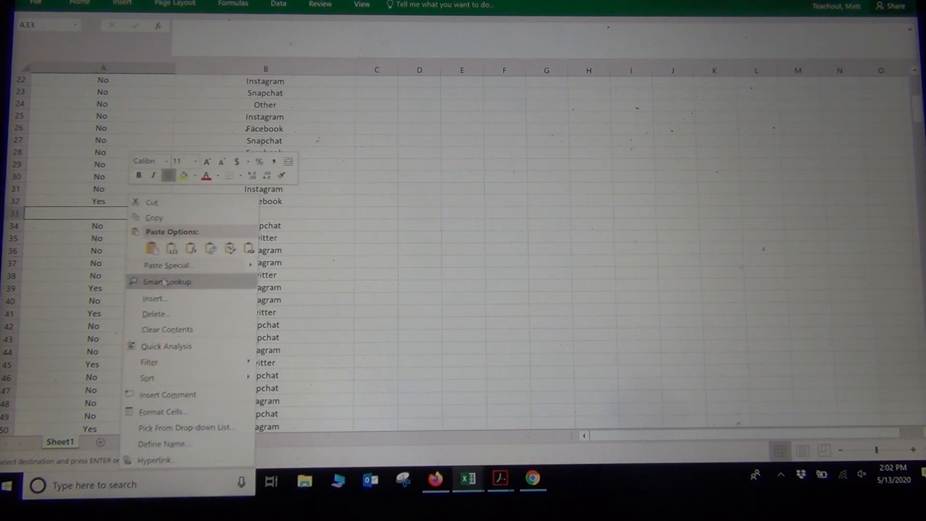
left_click(157, 314)
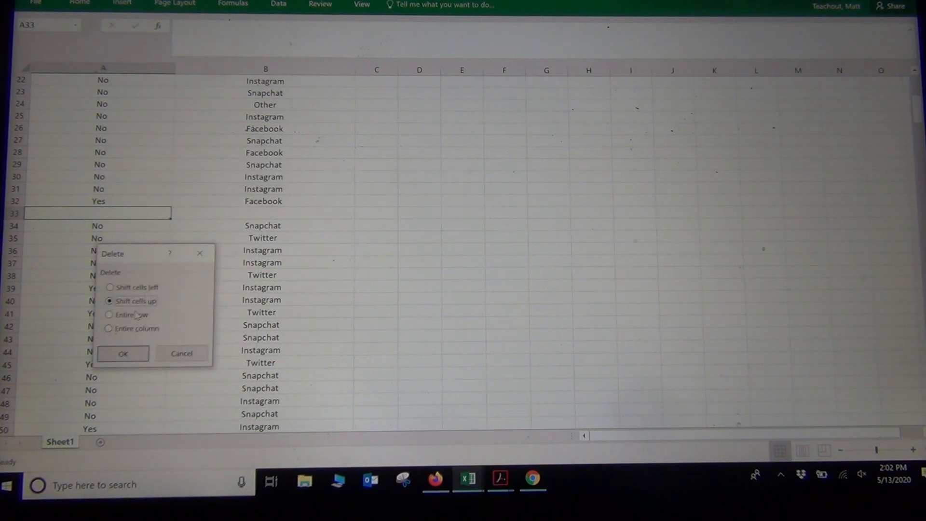
left_click(109, 315)
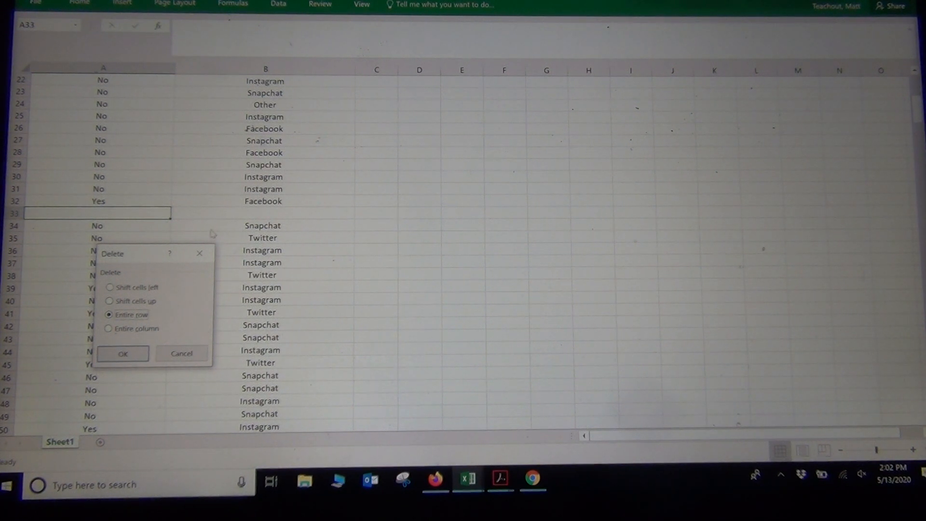
left_click(123, 353)
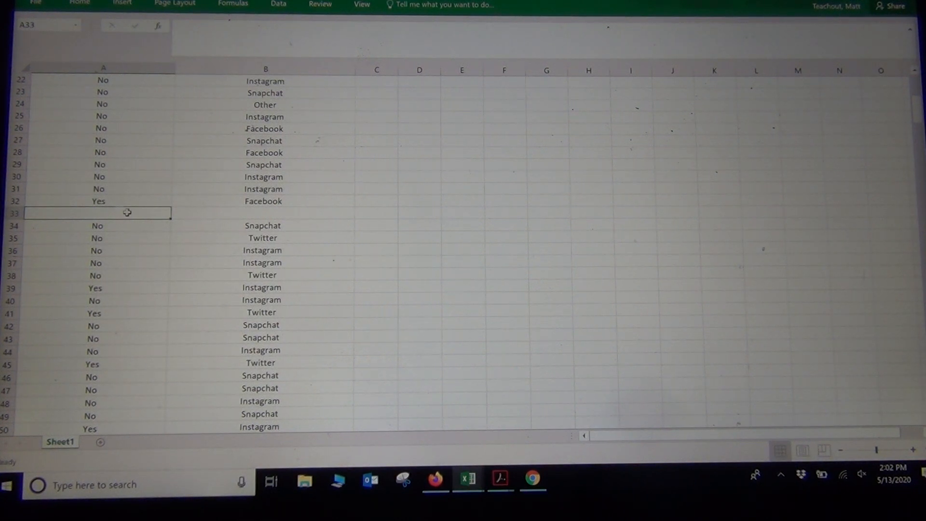
right_click(128, 213)
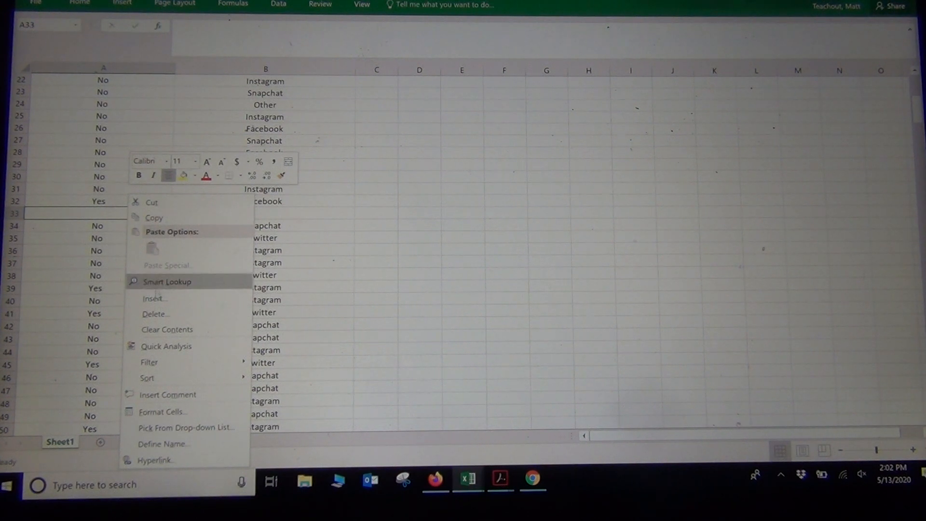
mouse_move(164, 315)
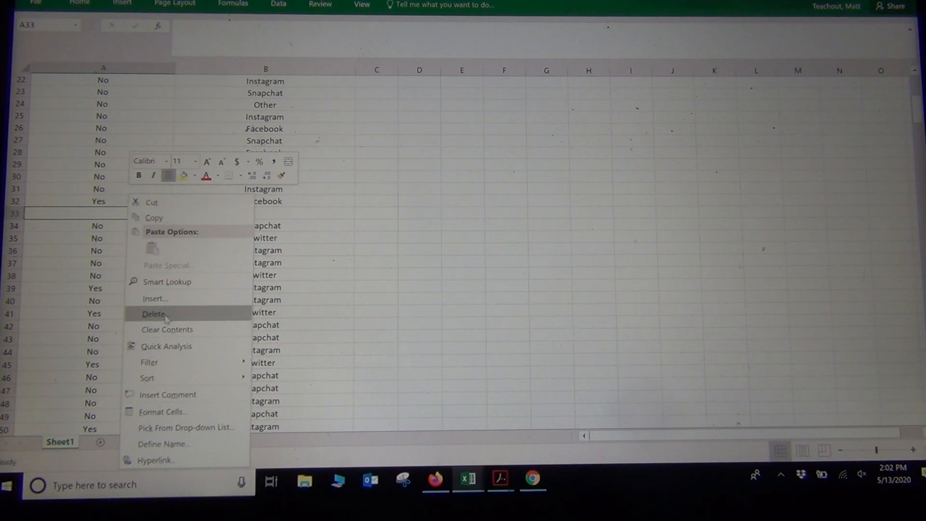
left_click(153, 314)
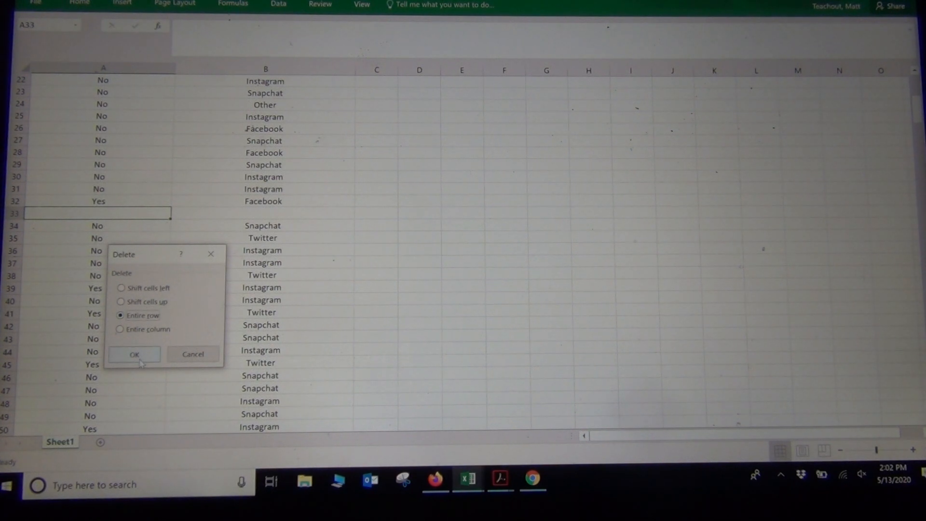
left_click(134, 354)
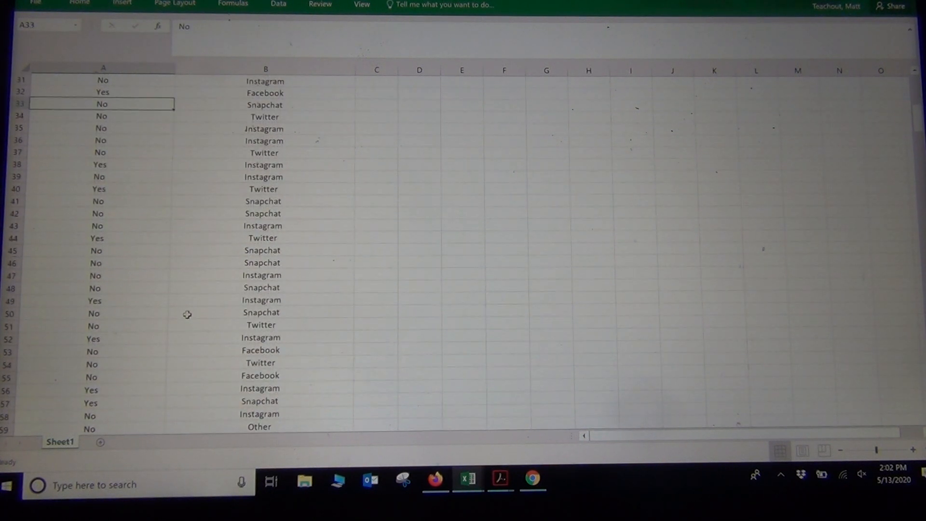
scroll("down", 3)
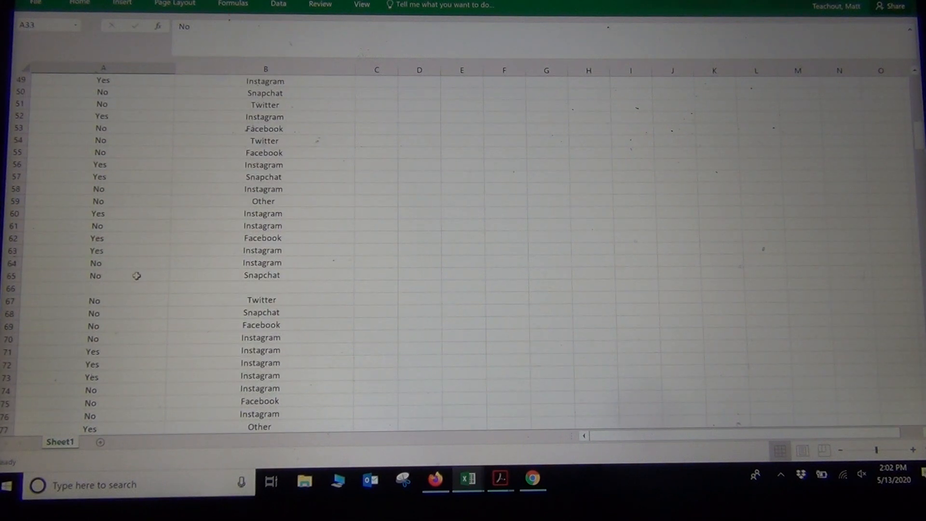
right_click(77, 289)
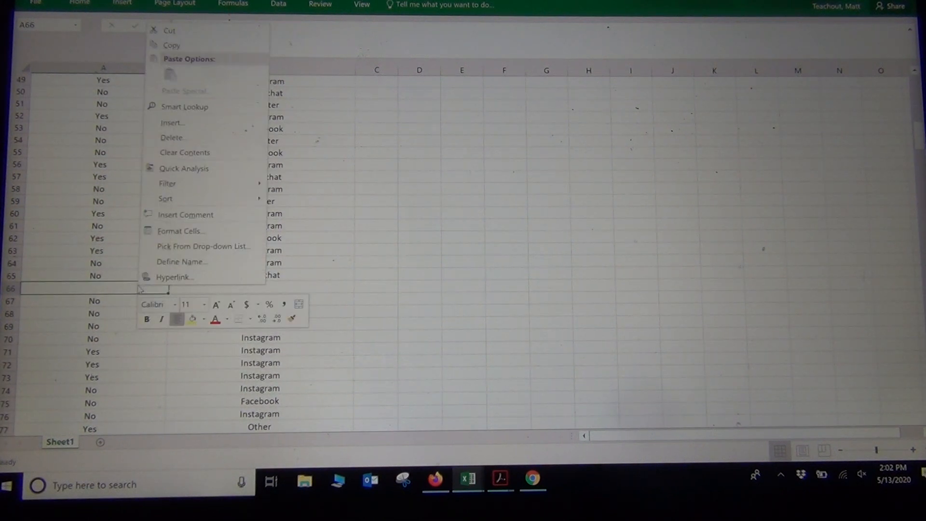
mouse_move(184, 153)
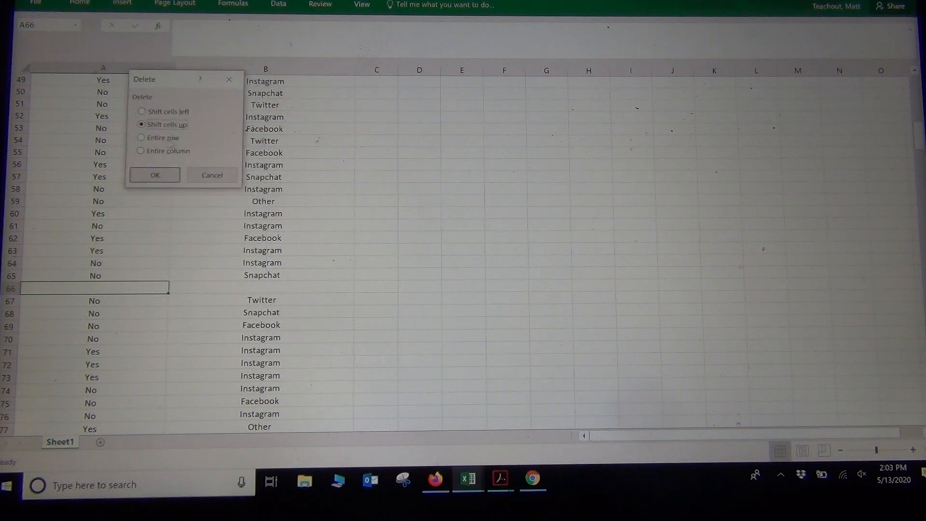
left_click(154, 174)
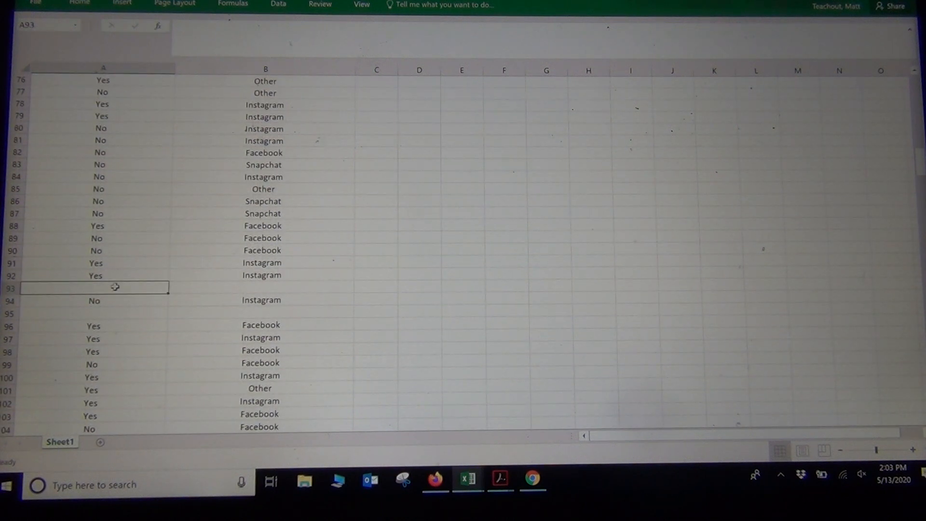
Delete the blank rows 94 and 175 as entire rows
right_click(115, 287)
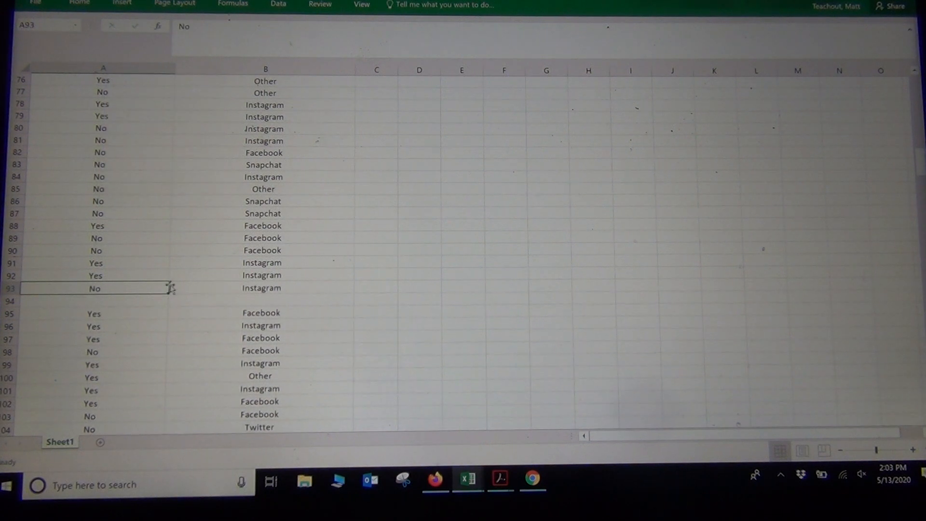
right_click(92, 301)
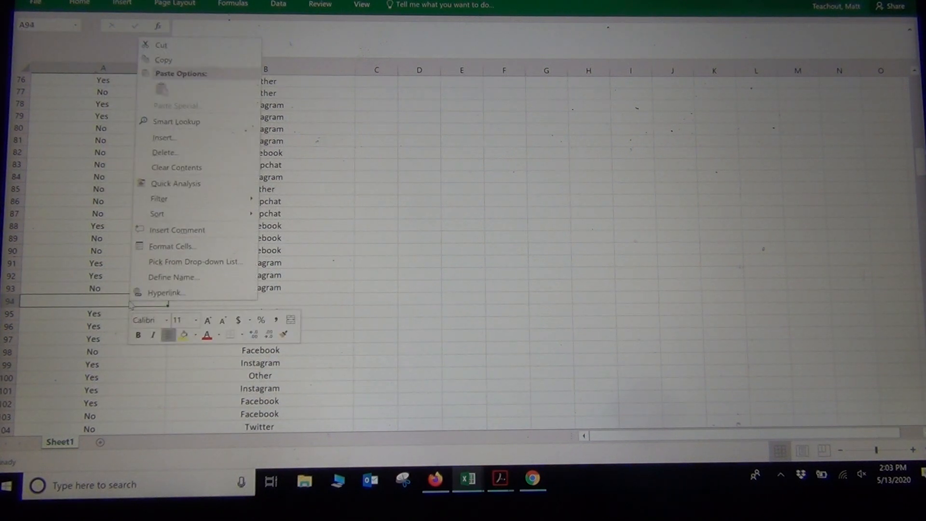
left_click(166, 153)
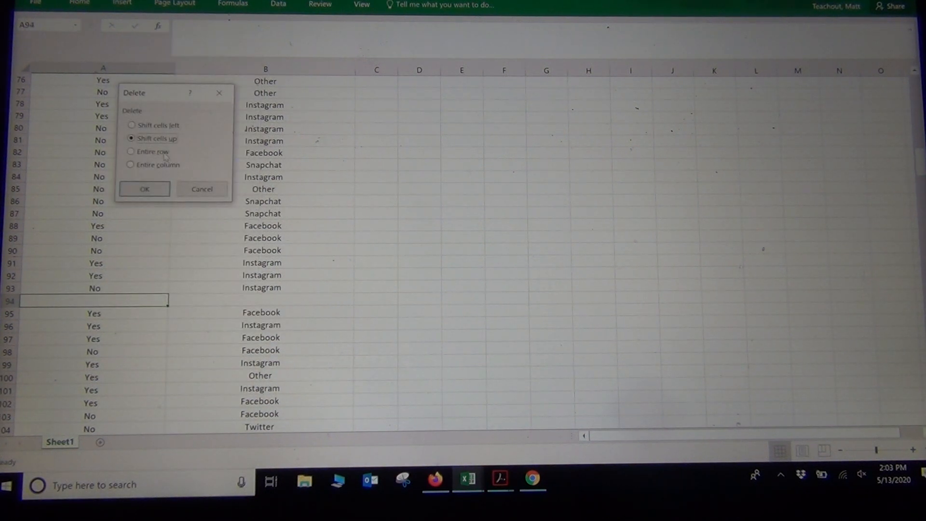
left_click(129, 151)
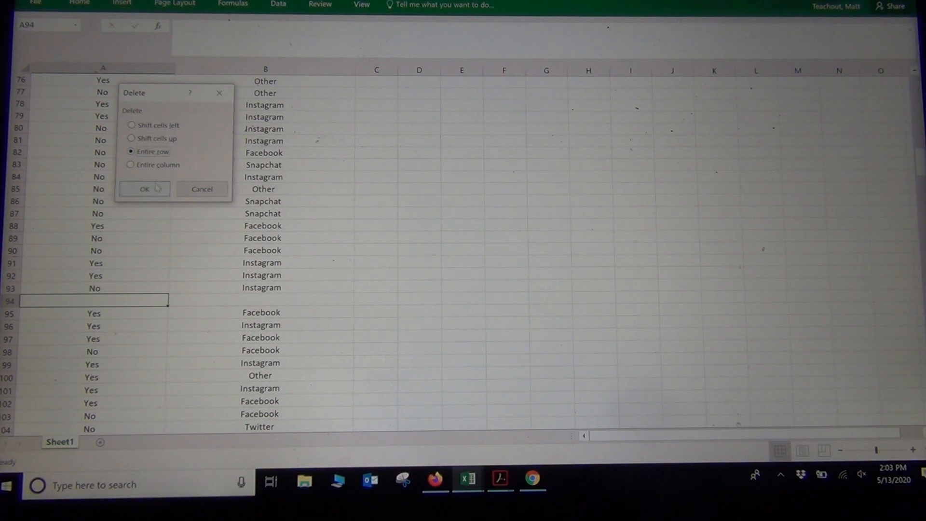
left_click(143, 189)
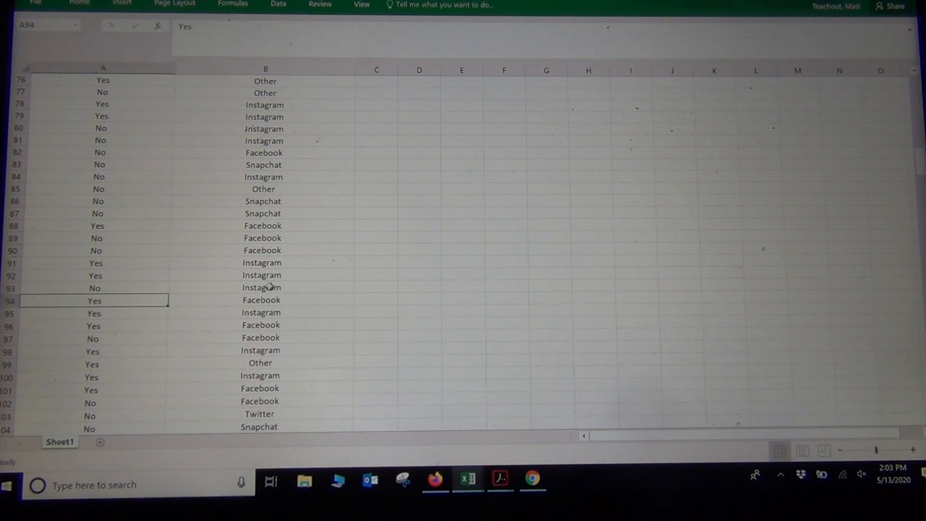
scroll("down", 3)
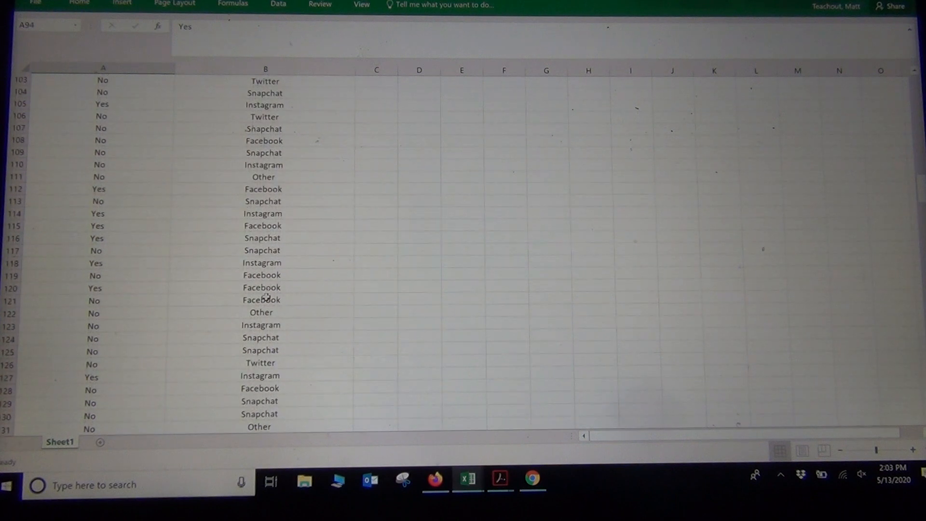
scroll("down", 3)
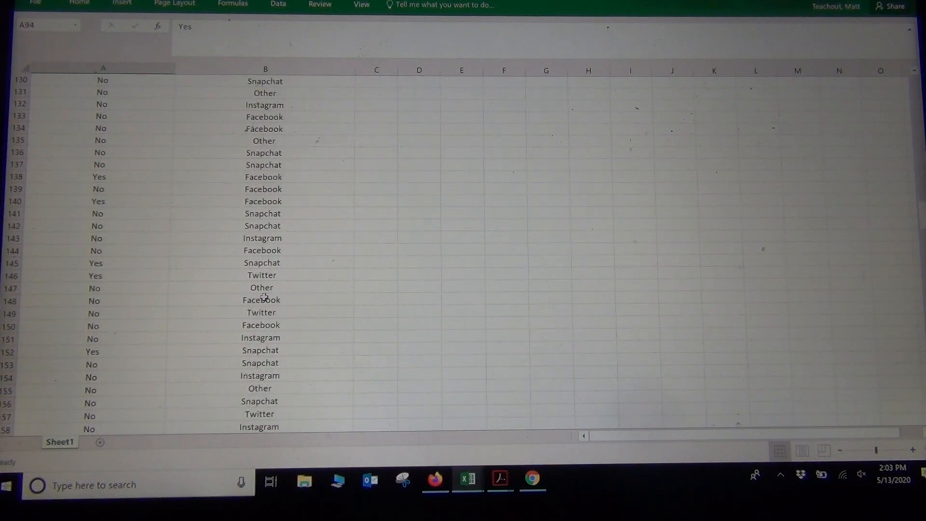
scroll("down", 3)
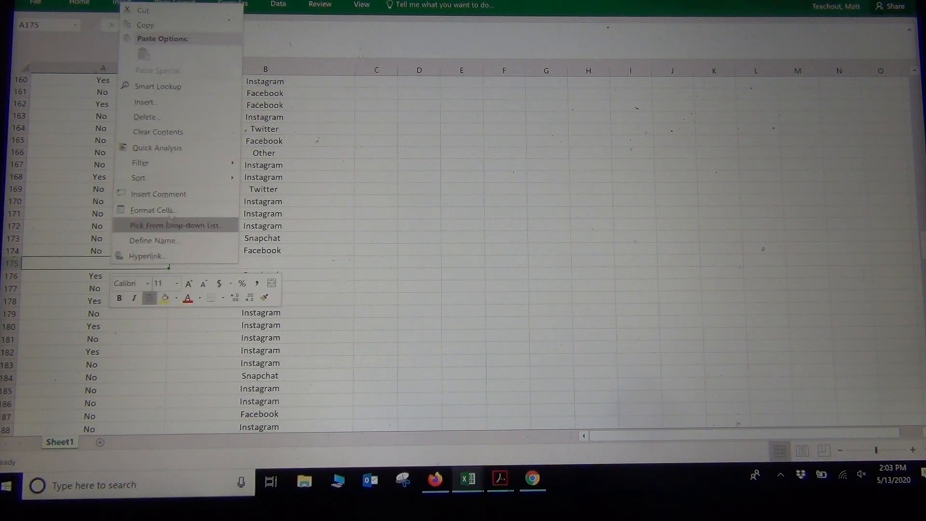
left_click(147, 116)
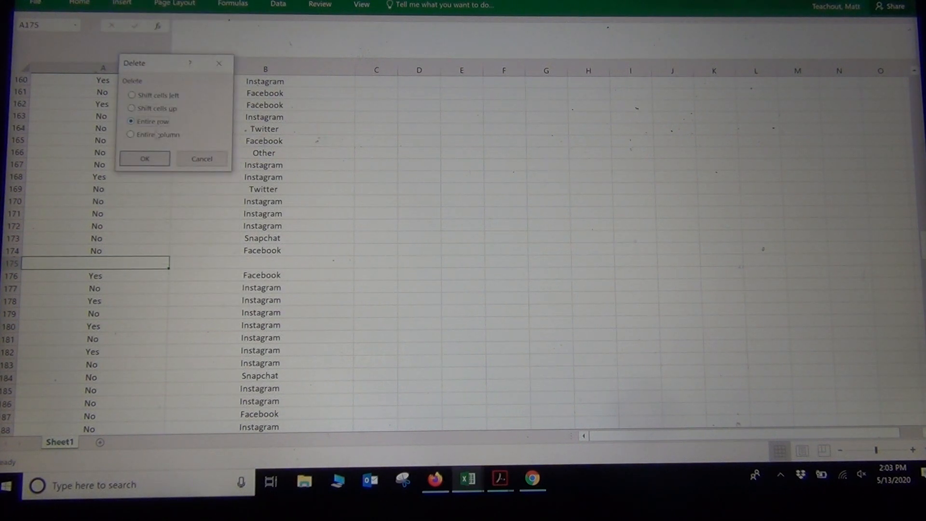
left_click(145, 158)
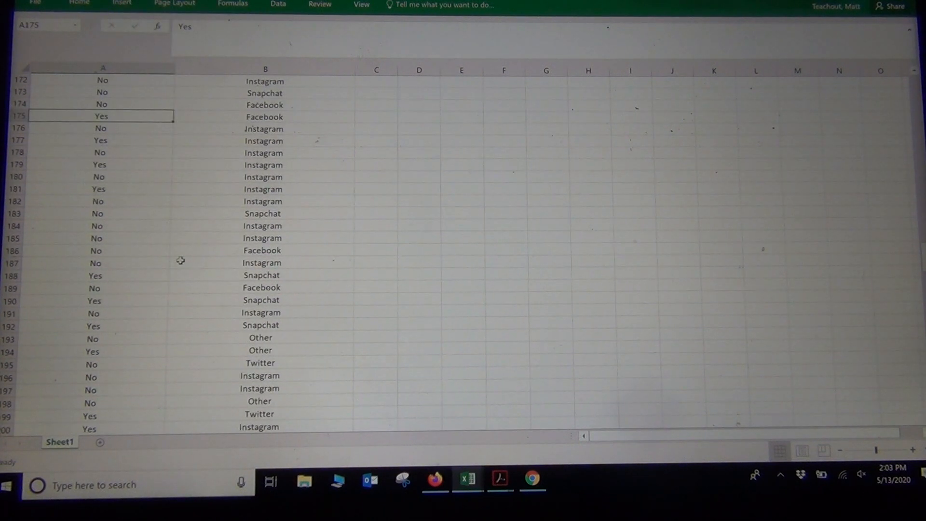
Delete the blank rows 215, 225 and 244 as entire rows
scroll("down", 3)
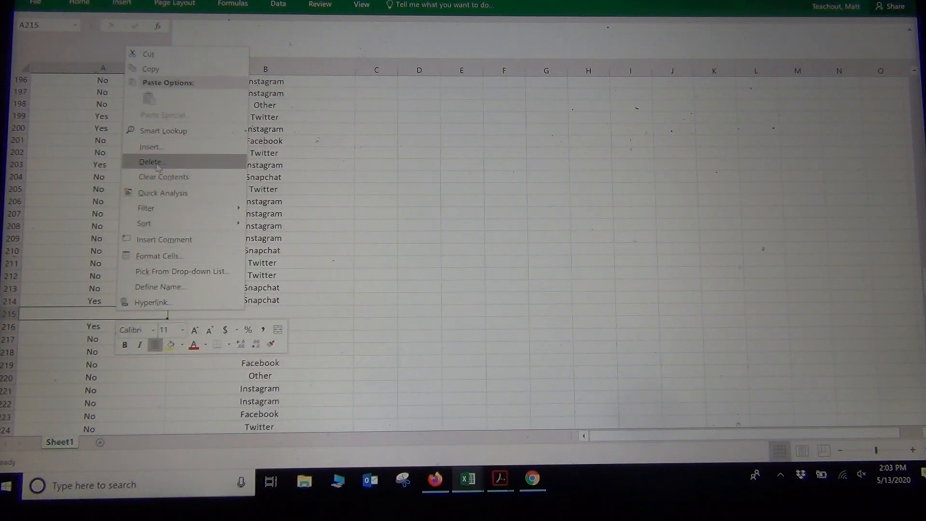
left_click(152, 162)
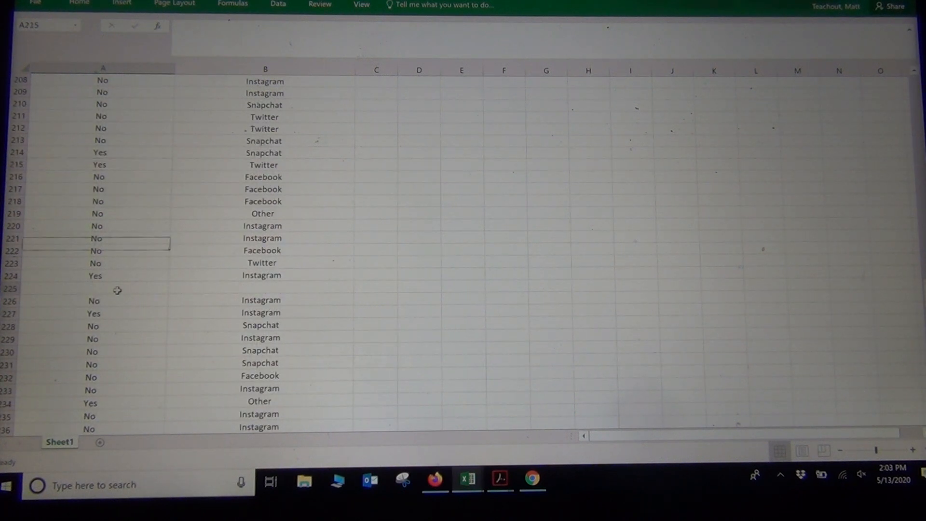
right_click(96, 287)
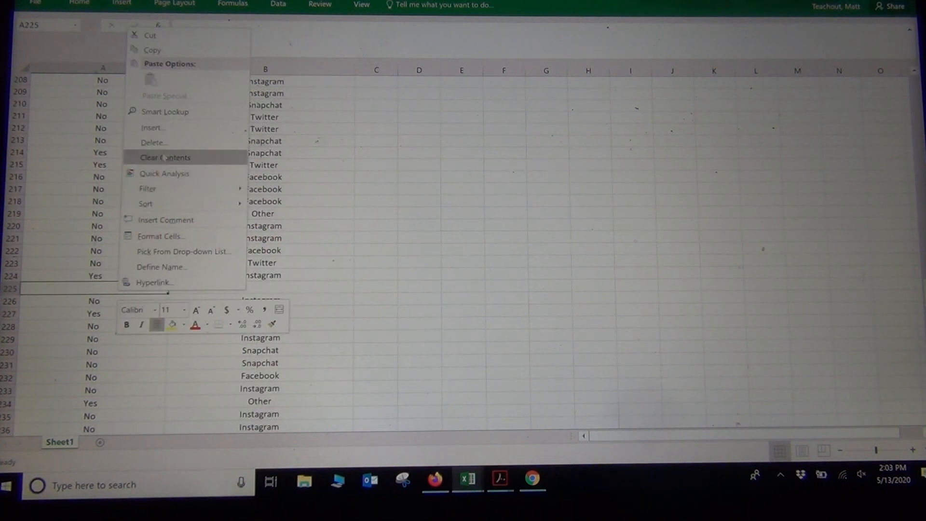
left_click(154, 142)
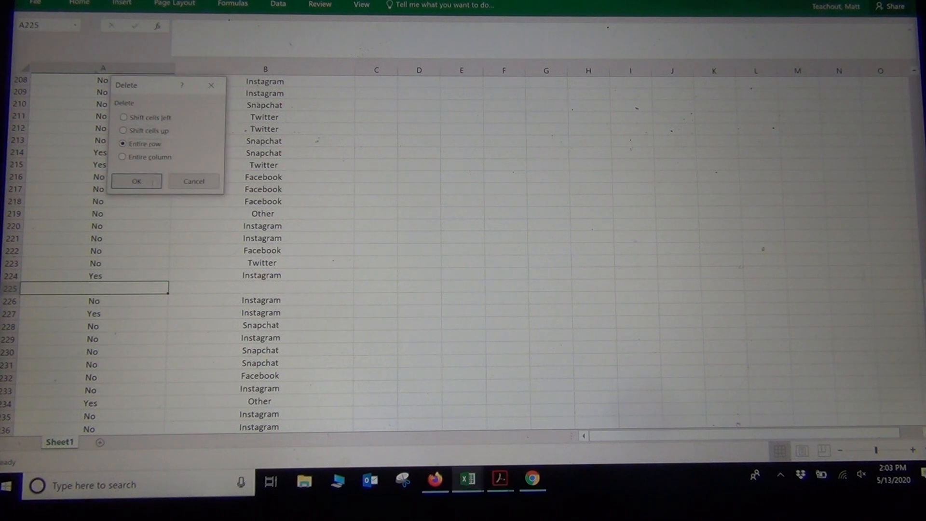
left_click(136, 182)
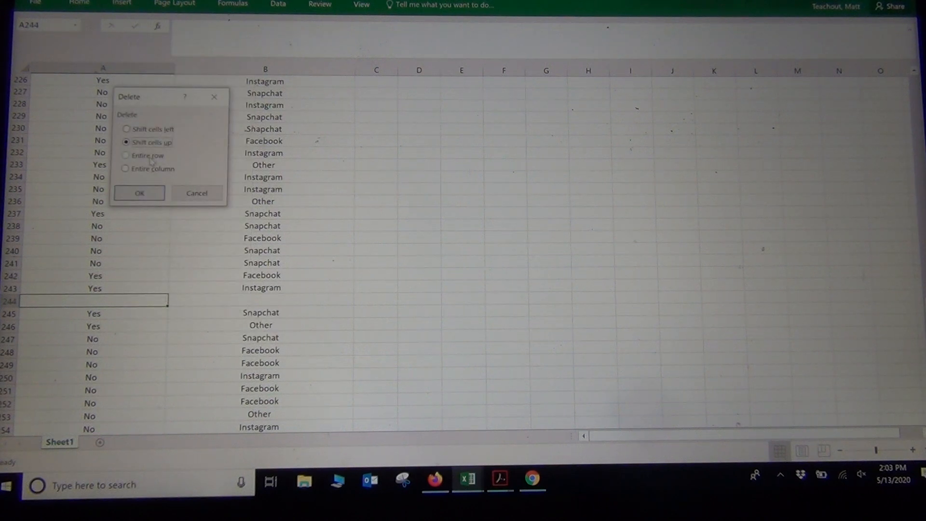
left_click(139, 193)
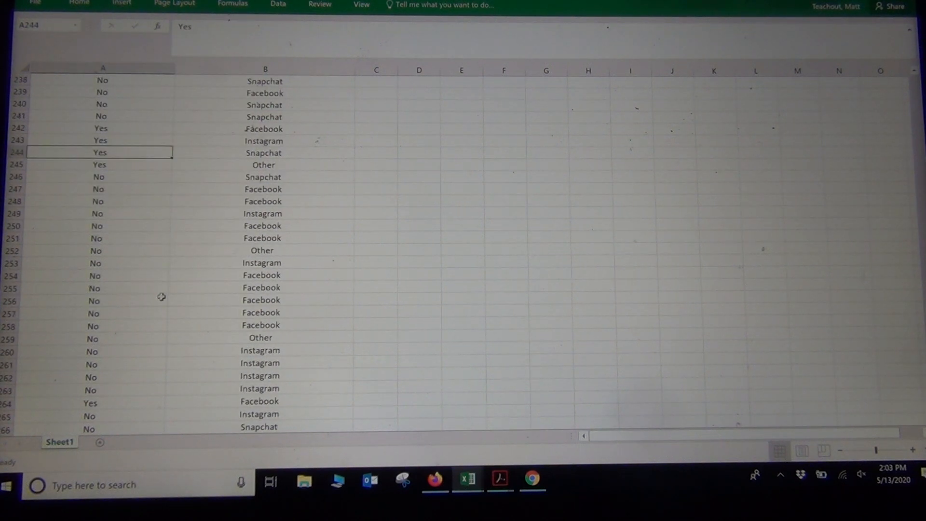
scroll("down", 3)
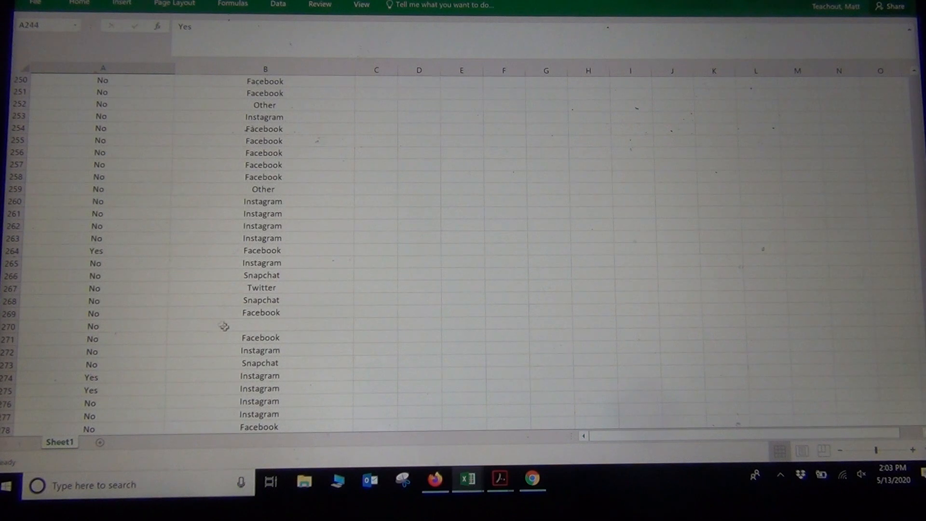
Delete row 270, the response with a tattoo answer but no social media platform
left_click(91, 326)
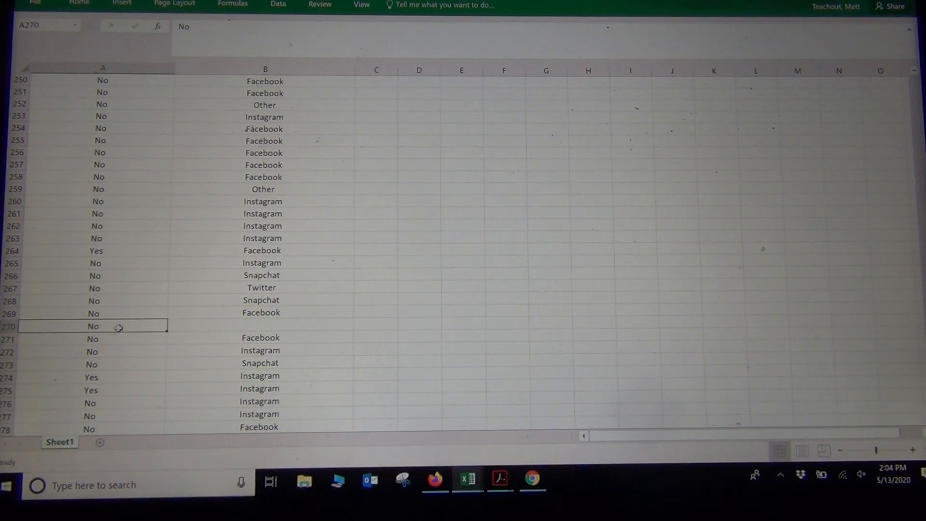
right_click(118, 326)
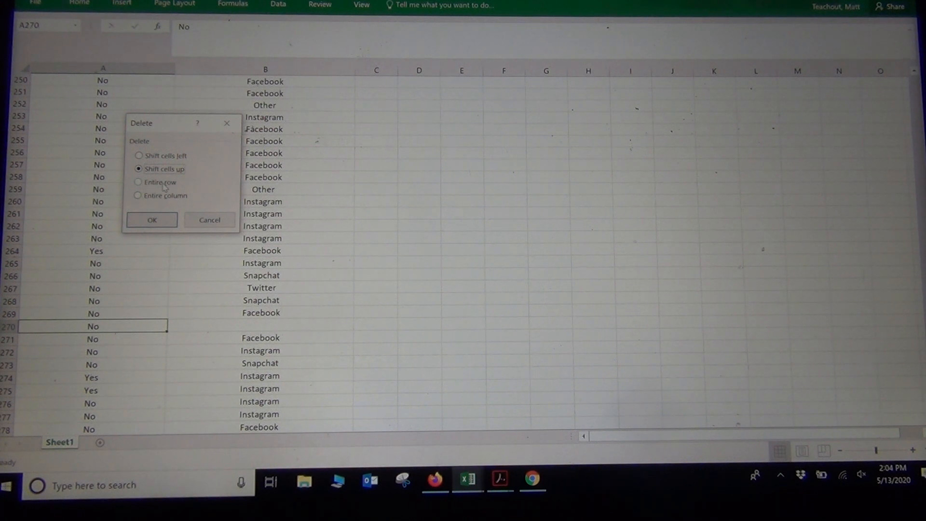
left_click(139, 183)
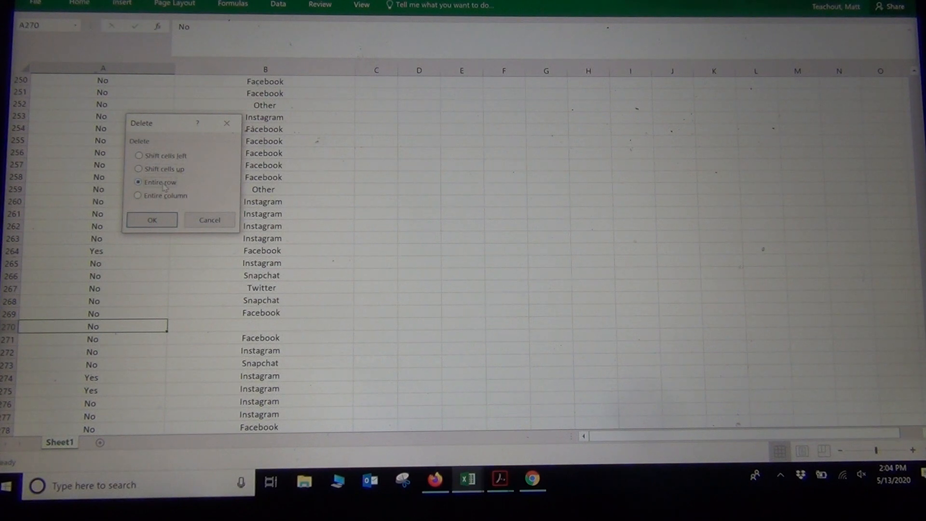
left_click(152, 220)
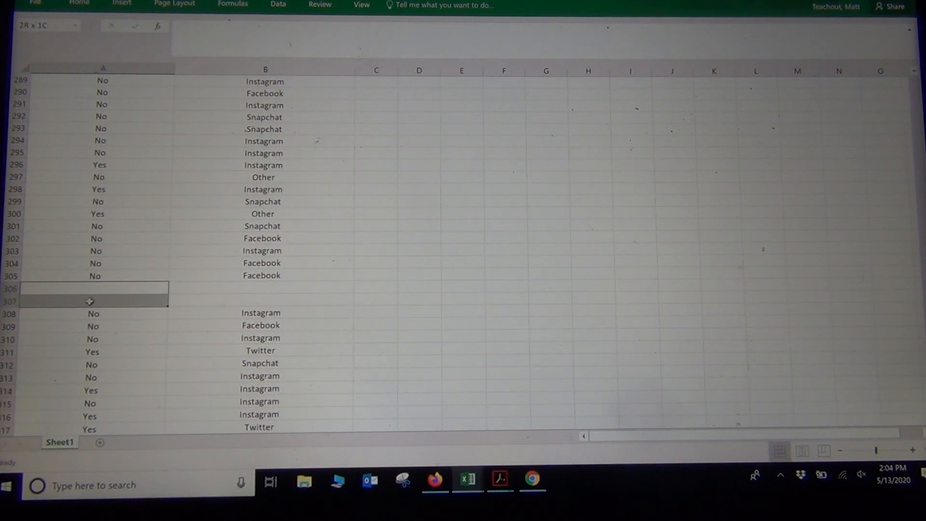
Delete empty rows 306–307 and rows 325–326 that lack a tattoo answer
right_click(89, 301)
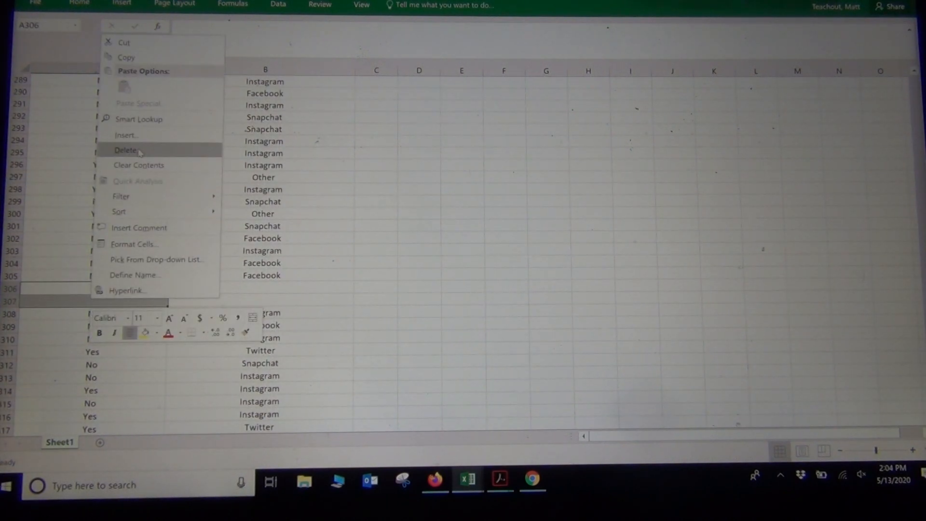
left_click(126, 150)
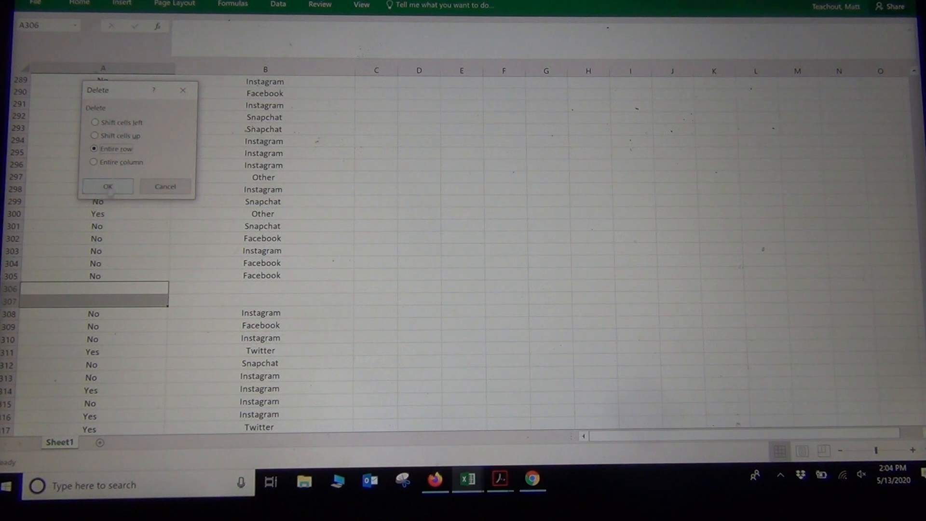
left_click(108, 186)
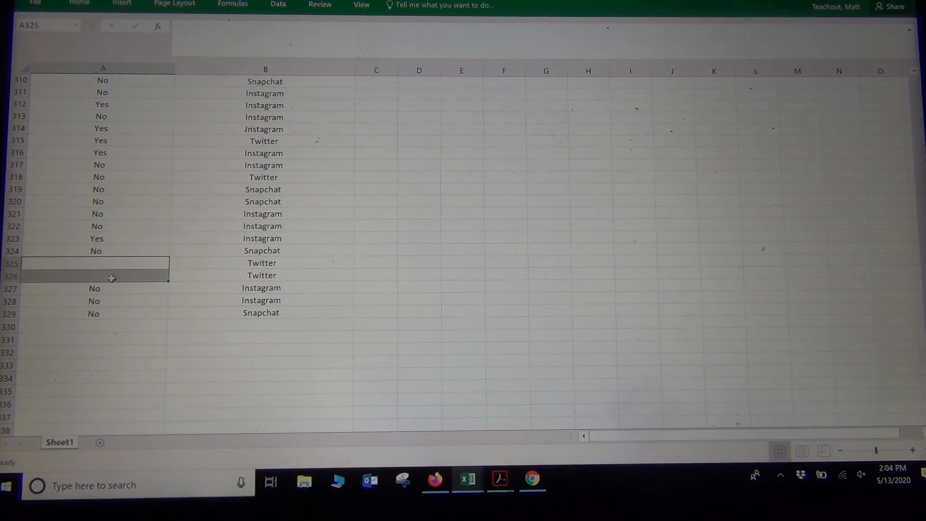
right_click(112, 278)
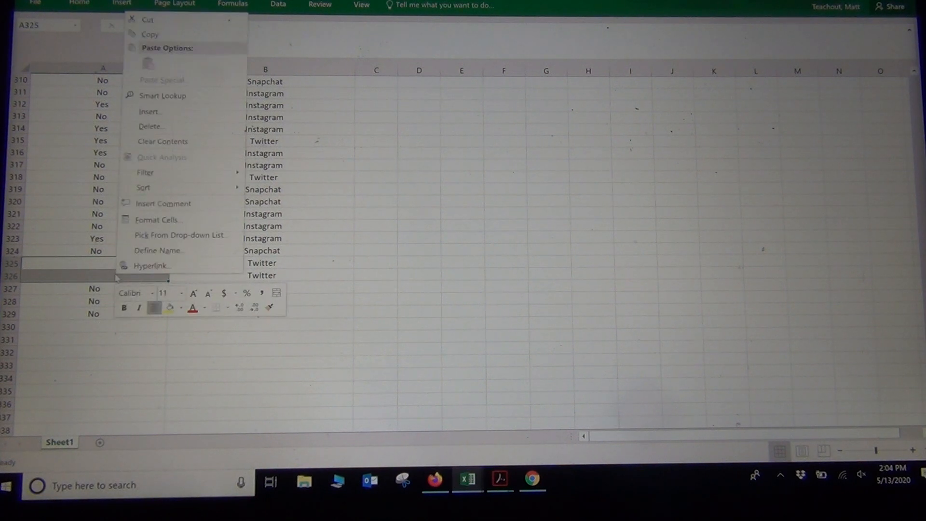
mouse_move(168, 128)
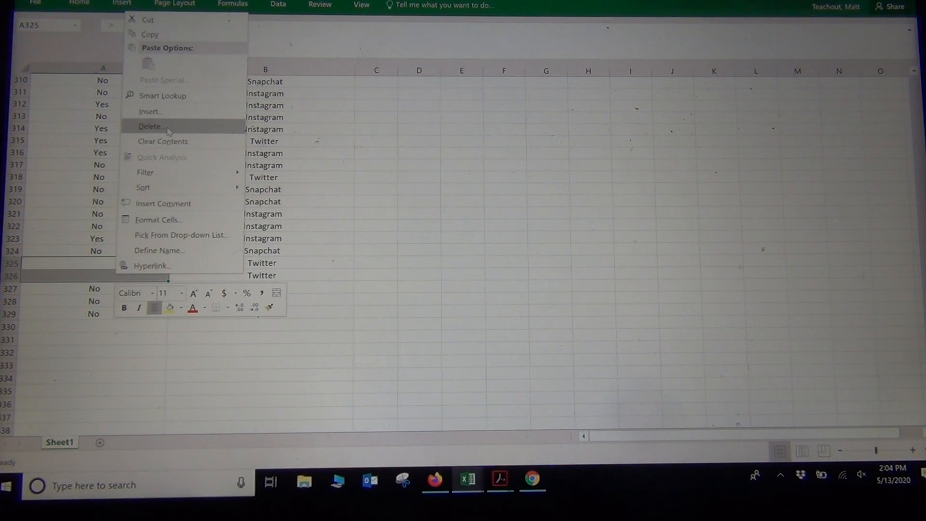
left_click(150, 126)
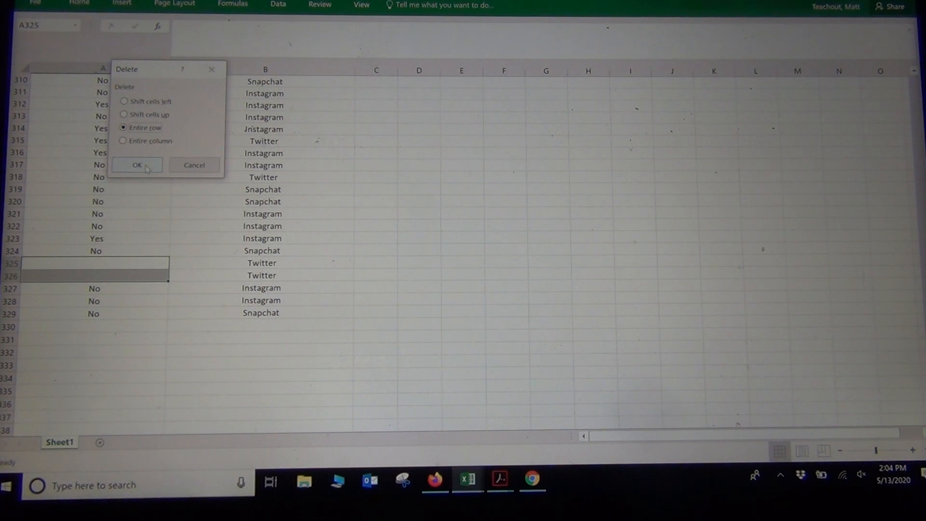
left_click(136, 165)
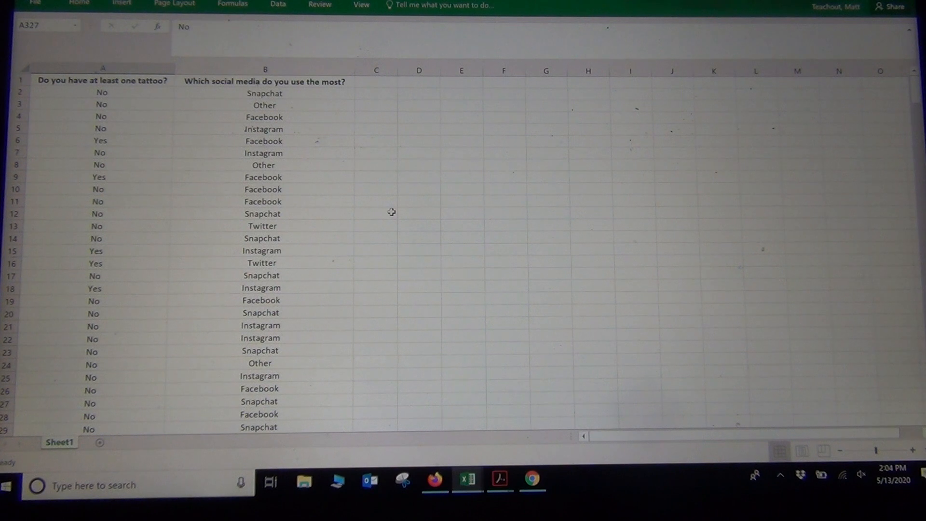
mouse_move(292, 214)
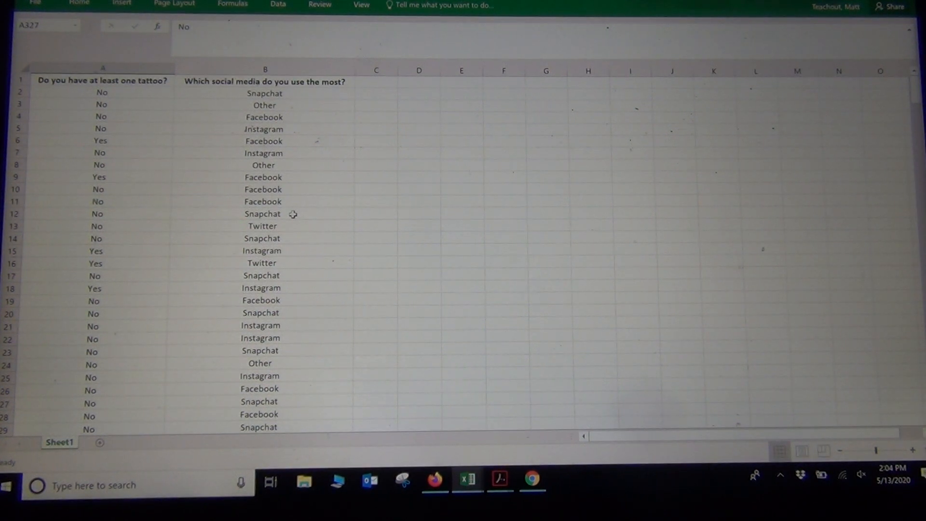
Select columns A and B with headers, dismiss the multiple-selection warning and copy them
left_click(100, 67)
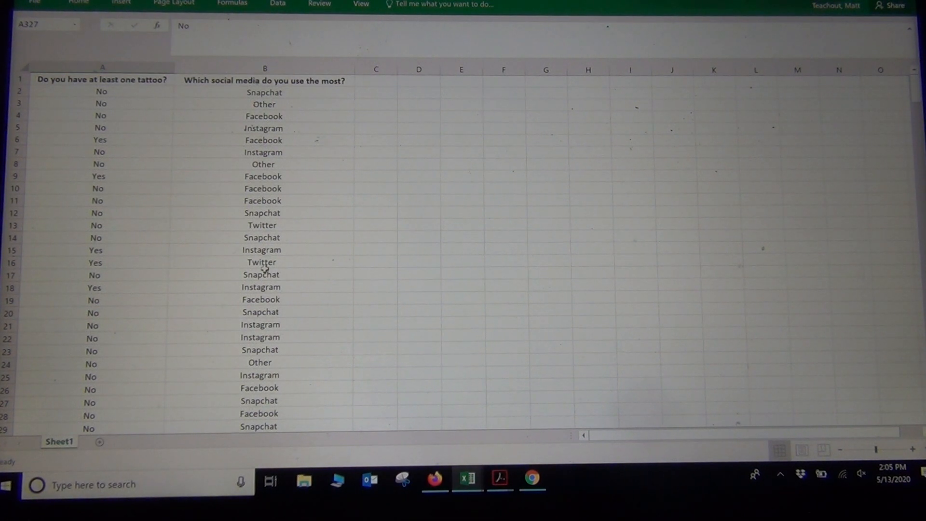
mouse_move(194, 198)
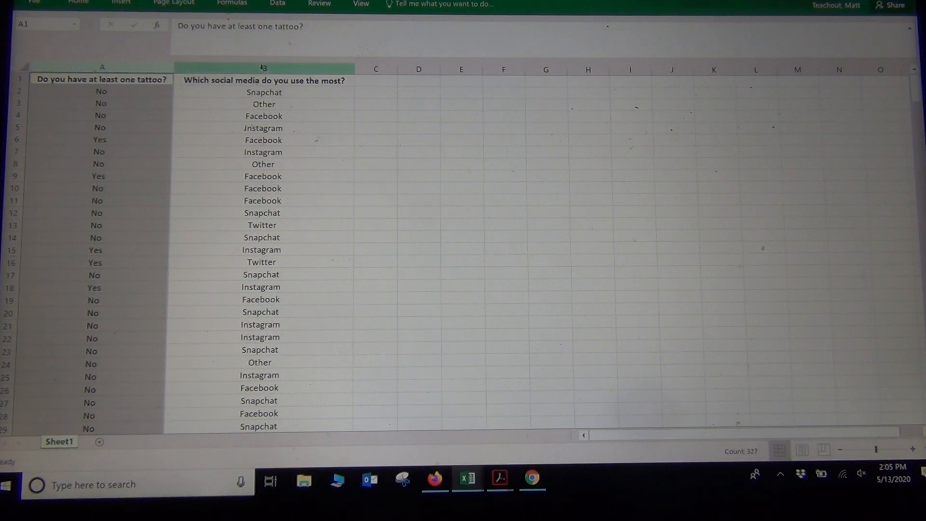
left_click(263, 67)
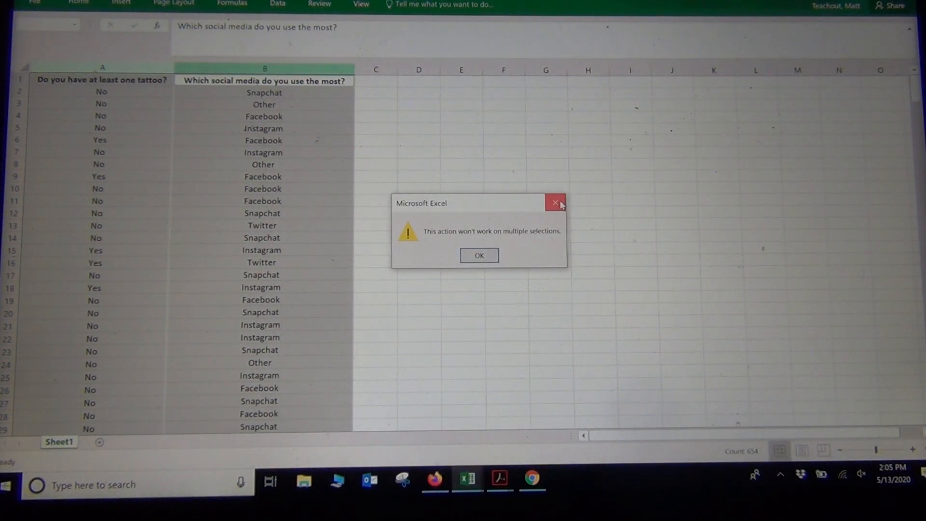
left_click(555, 202)
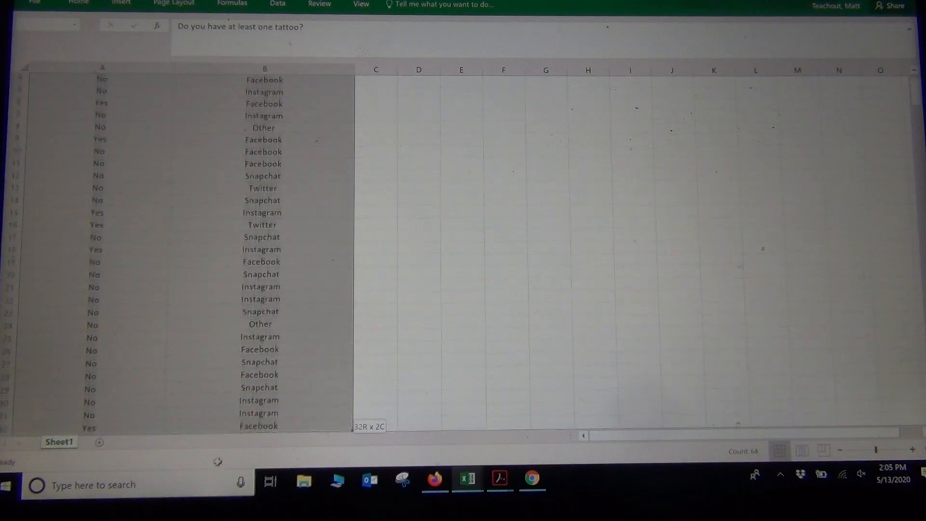
scroll("down", 3)
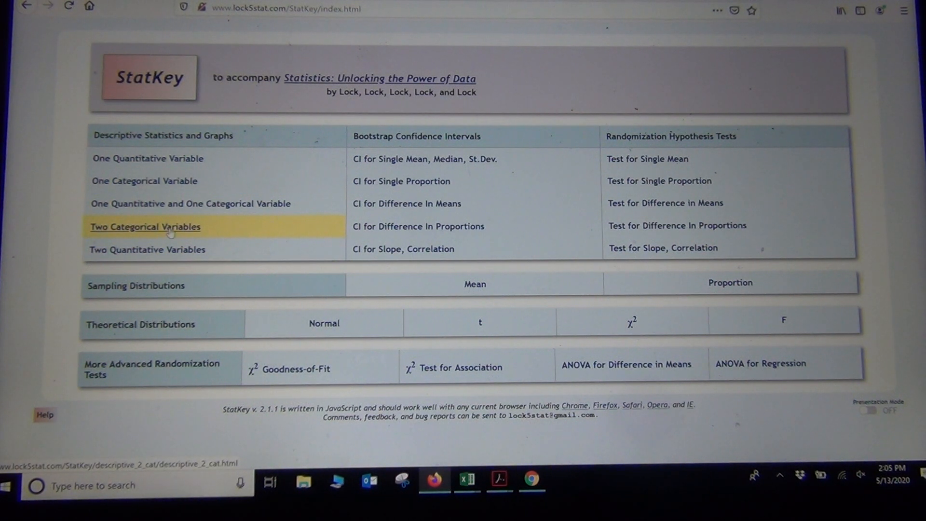
mouse_move(153, 233)
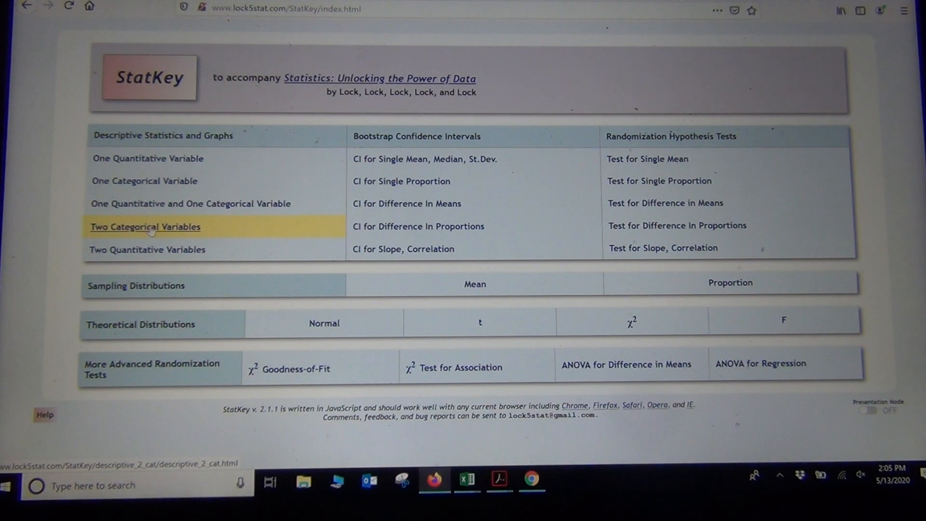
Choose Two Categorical Variables under Descriptive Statistics and Graphs
left_click(144, 227)
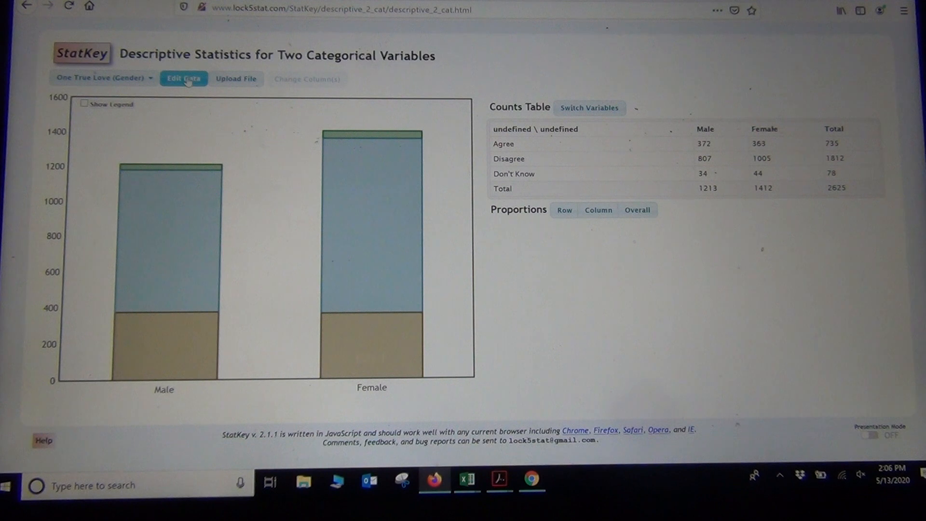
Paste the survey responses over the sample data as raw data with a header row and apply
left_click(183, 79)
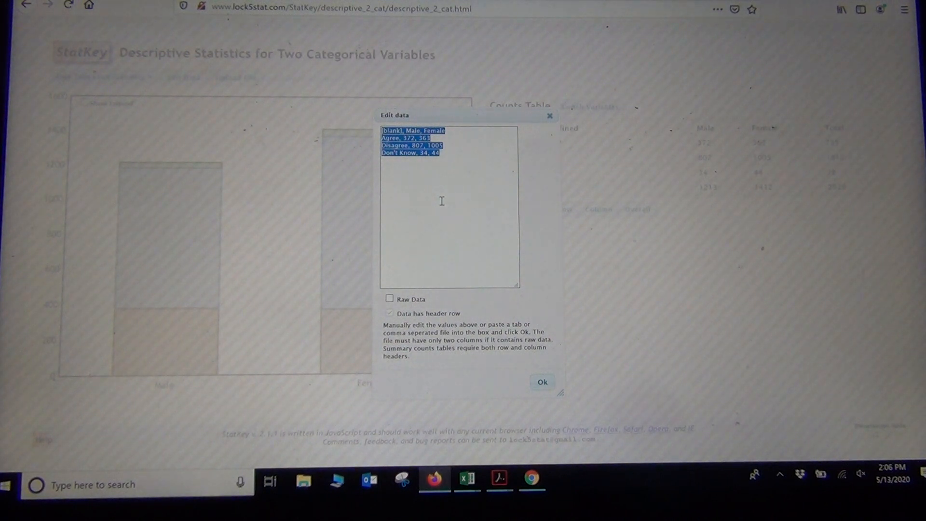
key("Delete")
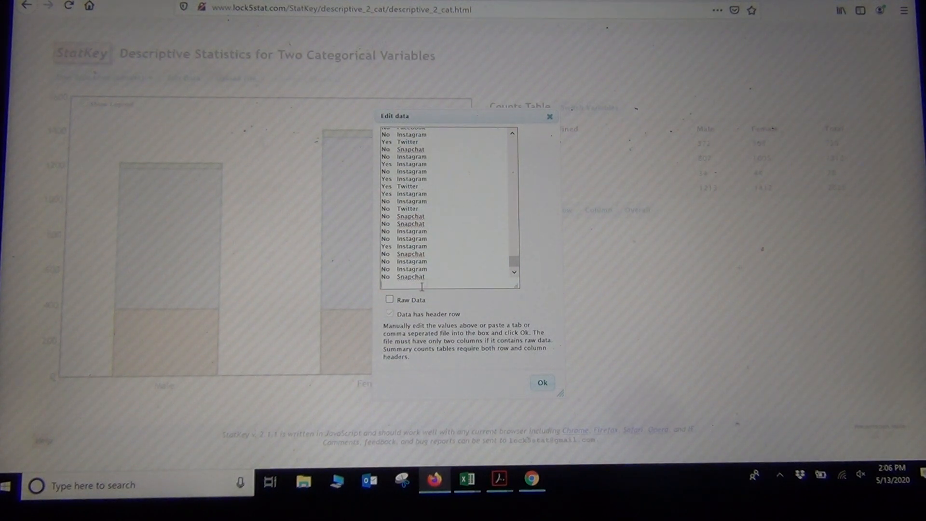
left_click(390, 299)
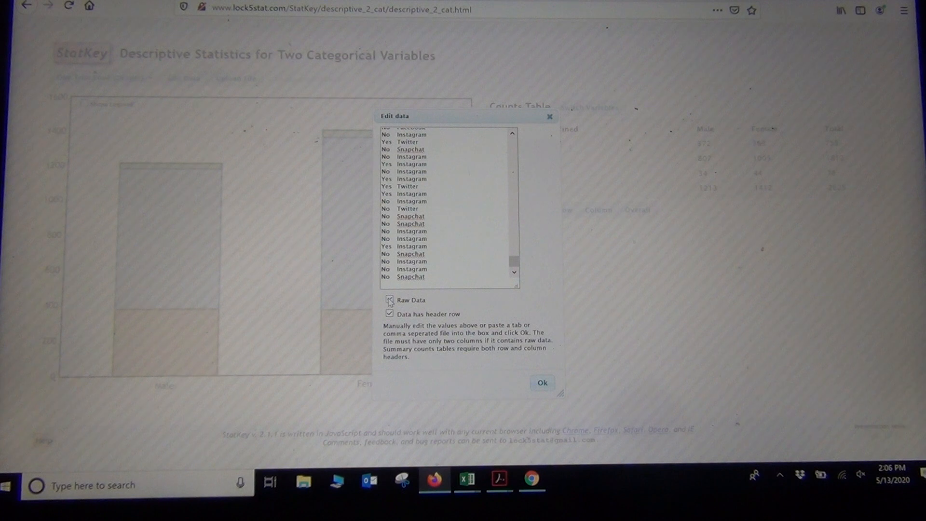
left_click(389, 300)
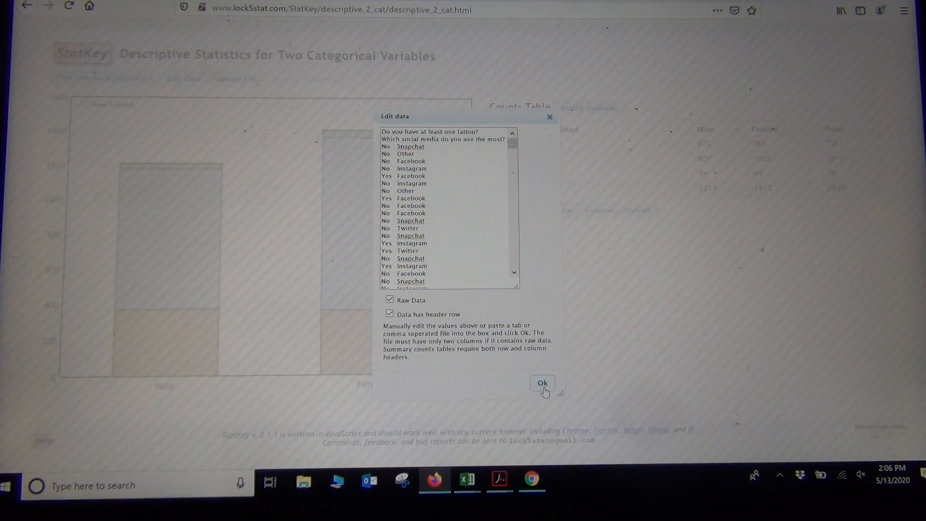
left_click(542, 382)
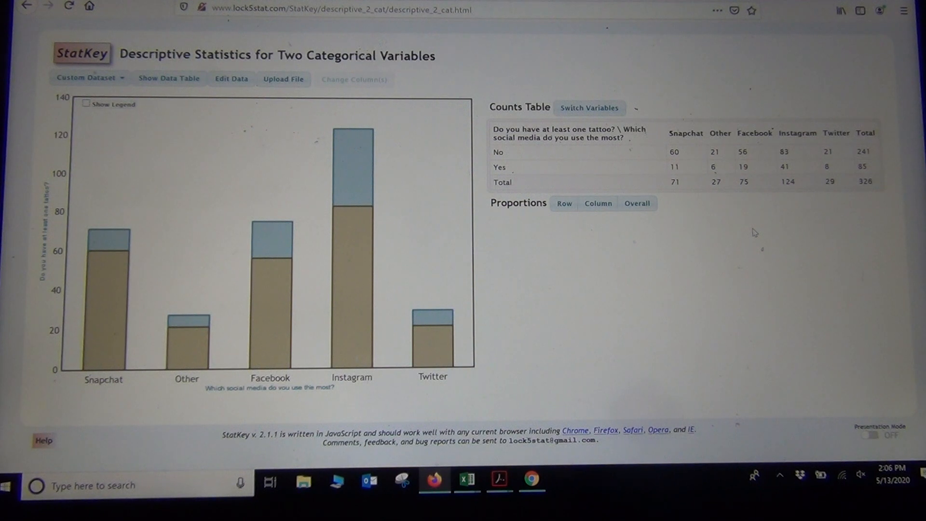
mouse_move(387, 274)
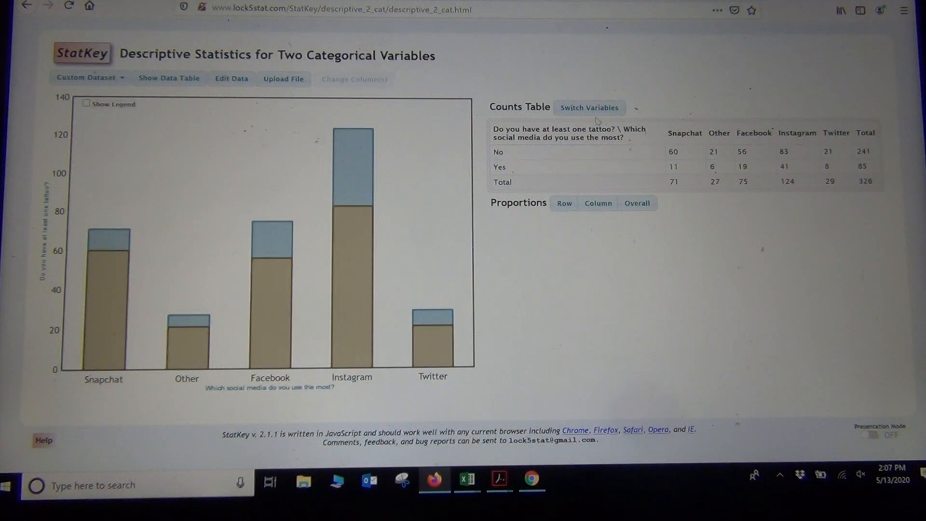
Switch variables so social media platforms are rows and tattoo No/Yes are columns
left_click(589, 108)
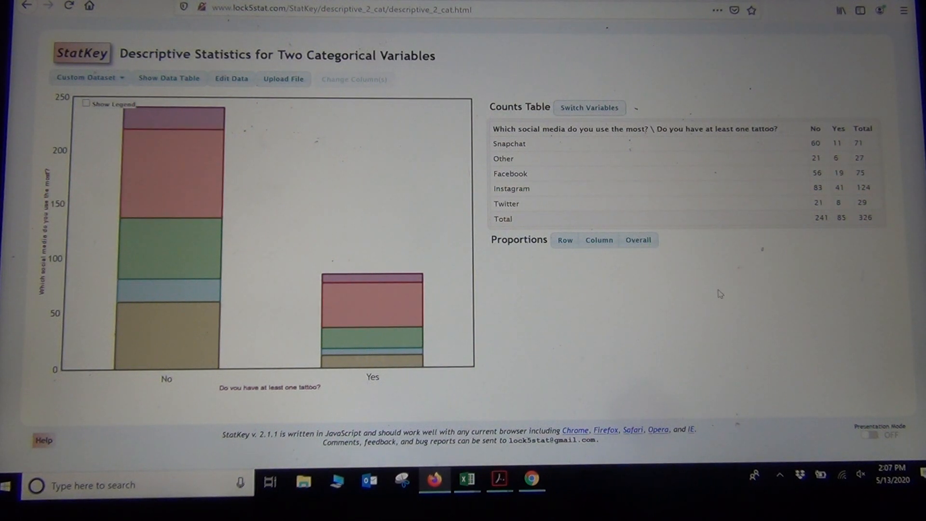
mouse_move(569, 402)
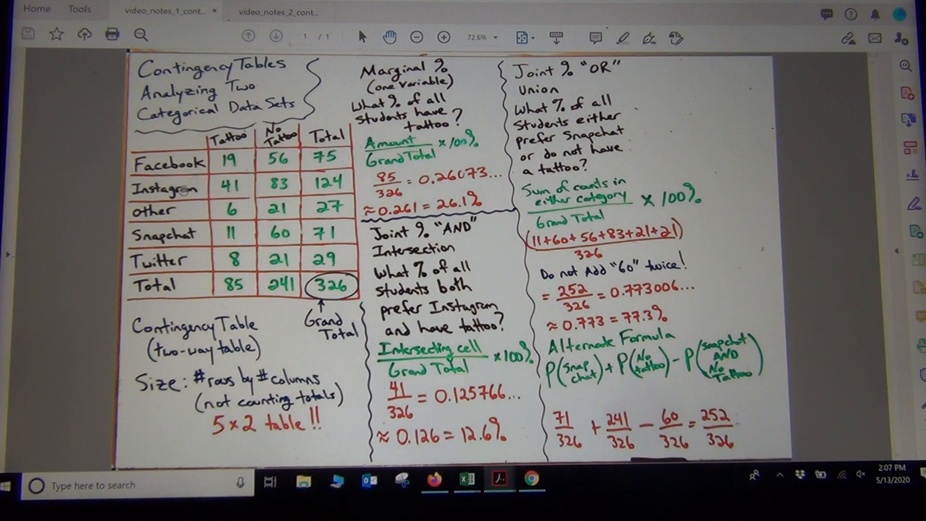
mouse_move(250, 181)
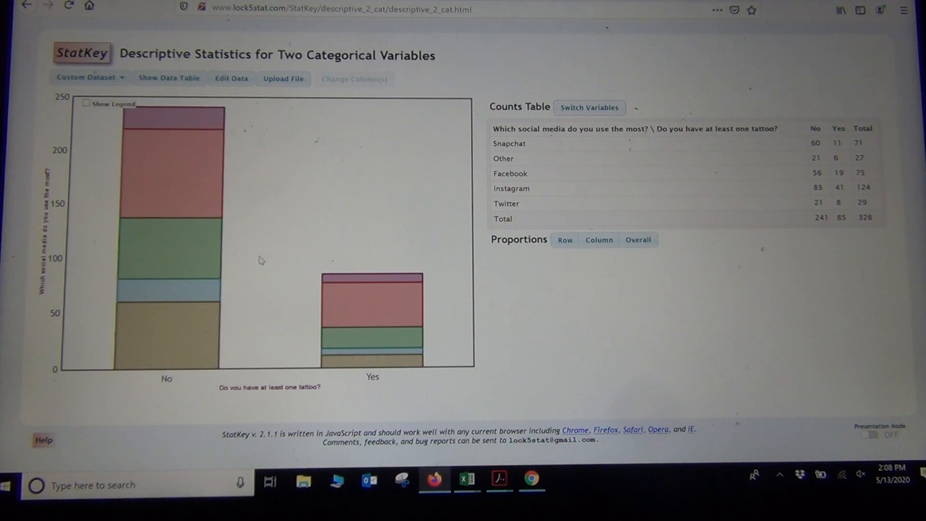
mouse_move(280, 232)
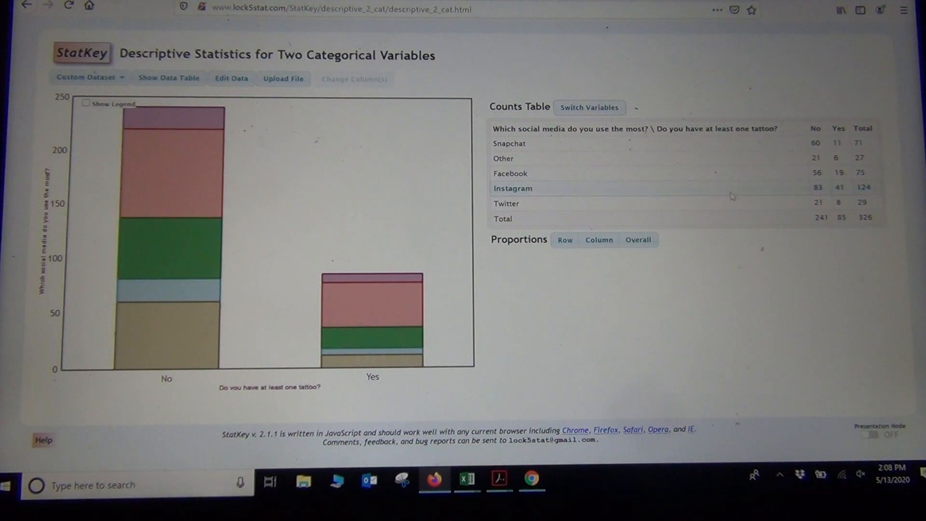
mouse_move(679, 322)
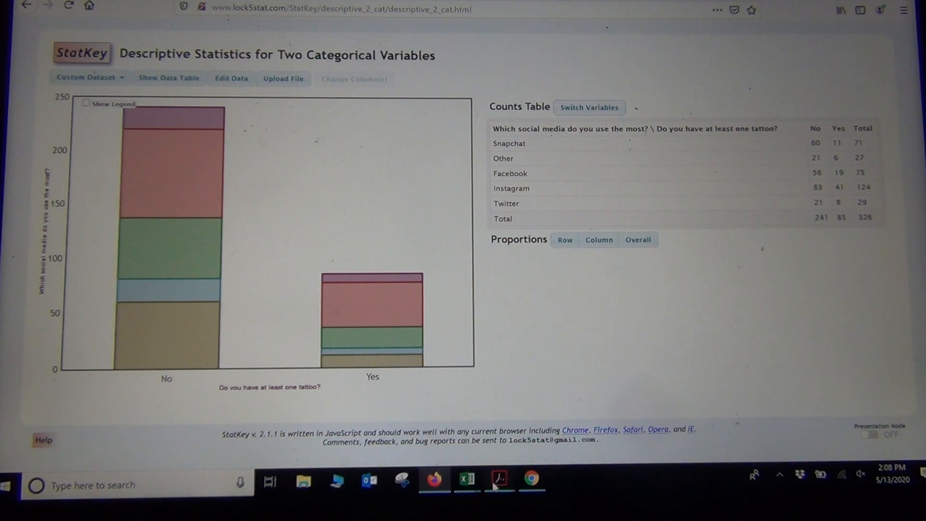
mouse_move(497, 480)
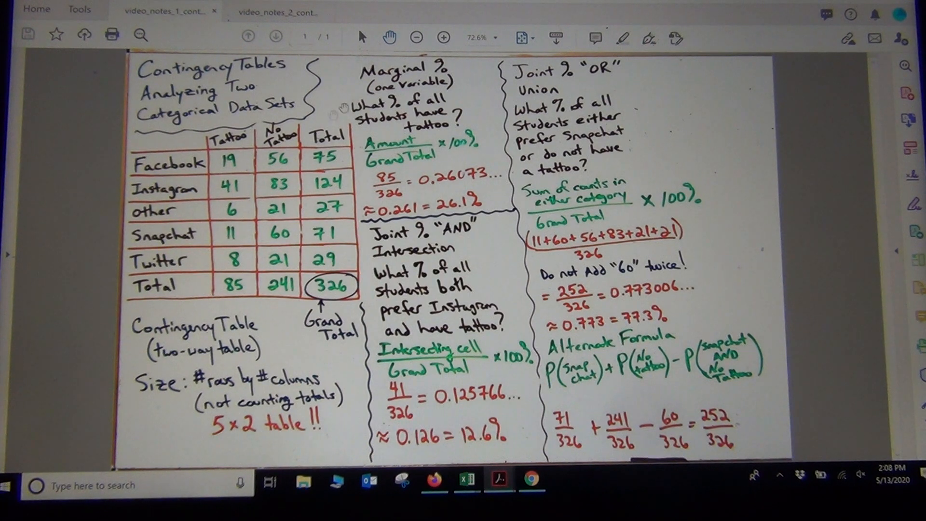
mouse_move(468, 166)
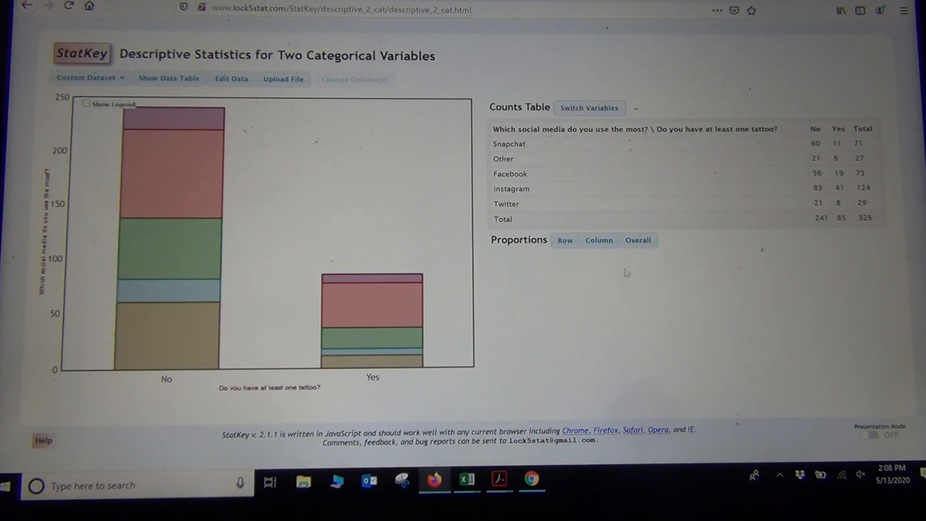
Show Overall proportions and highlight the total tattoo Yes proportion 0.261
left_click(639, 241)
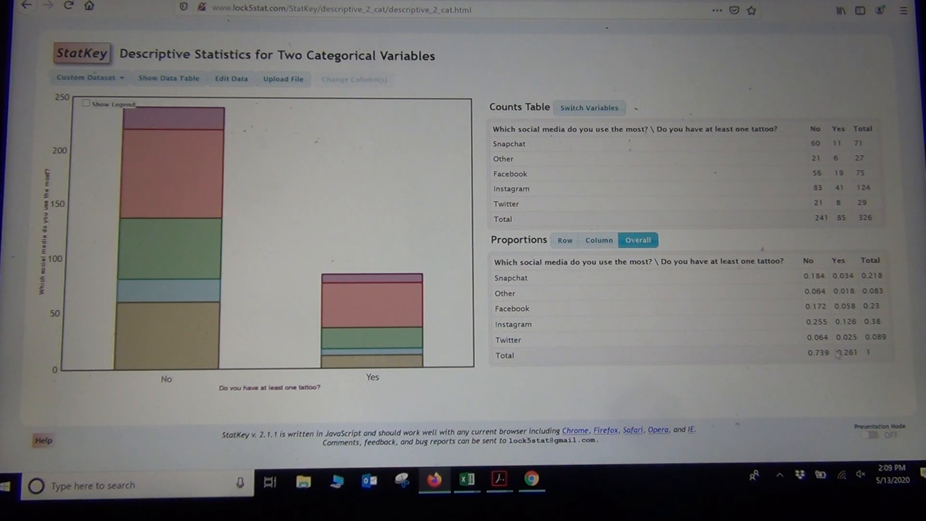
double_click(844, 353)
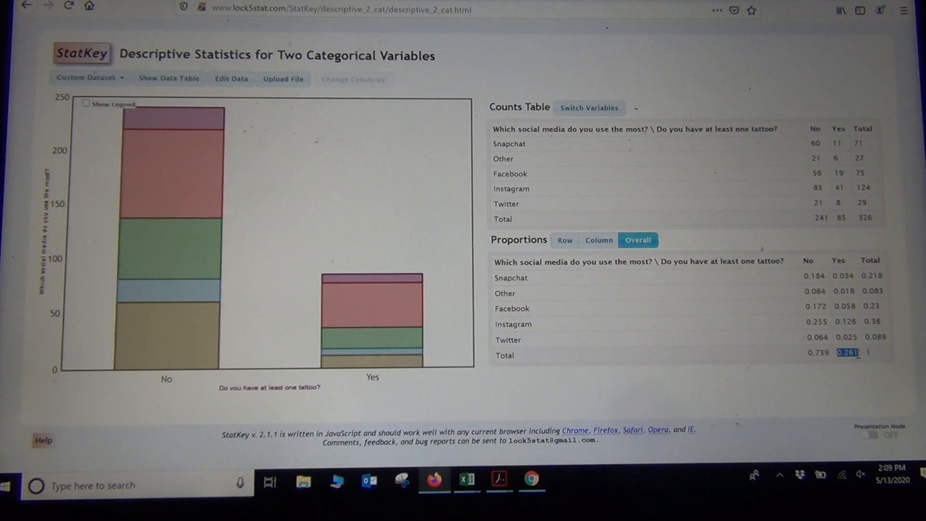
mouse_move(850, 385)
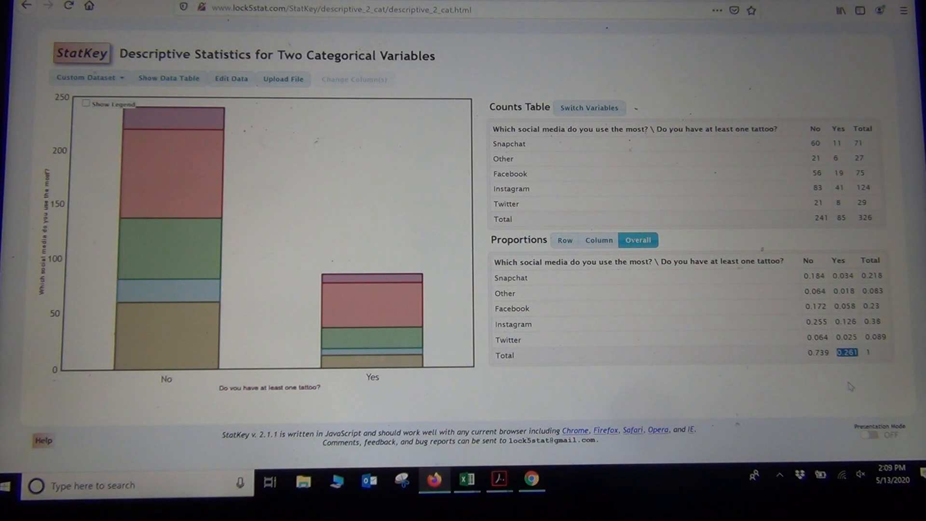
mouse_move(619, 370)
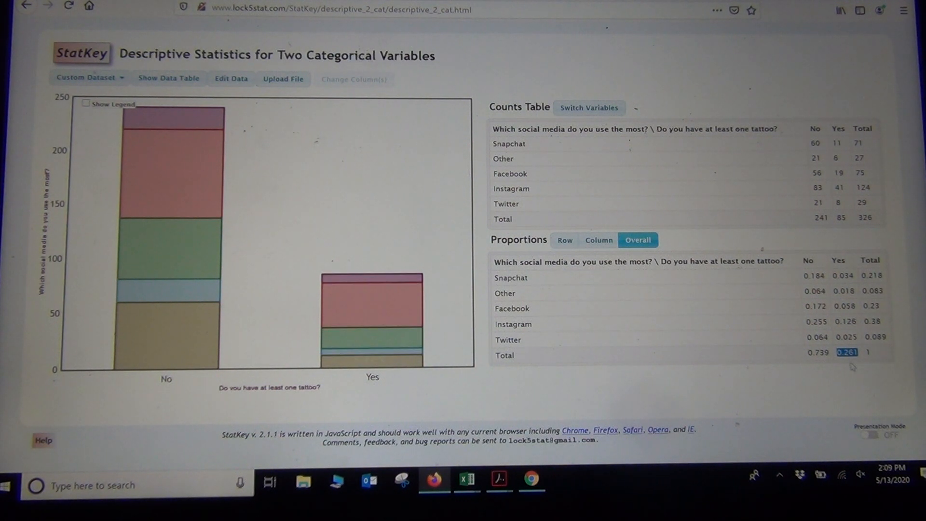
mouse_move(695, 384)
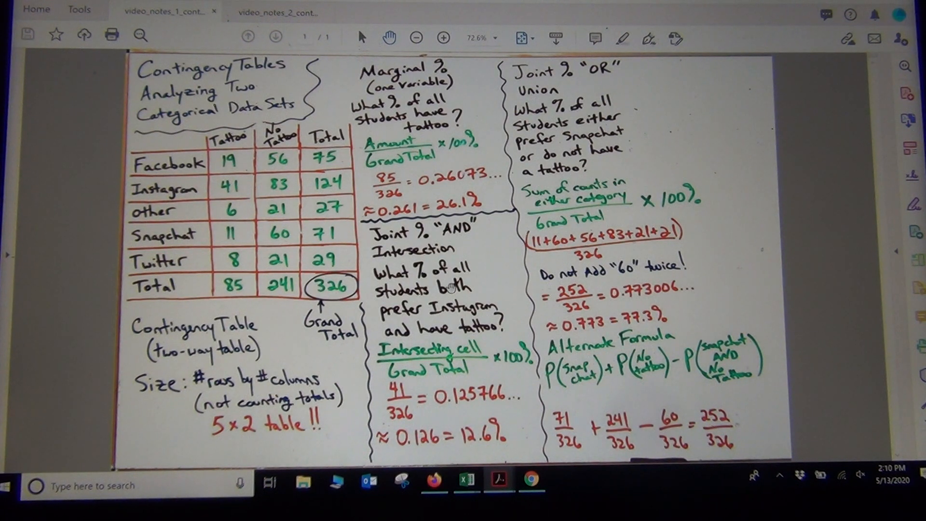
mouse_move(432, 481)
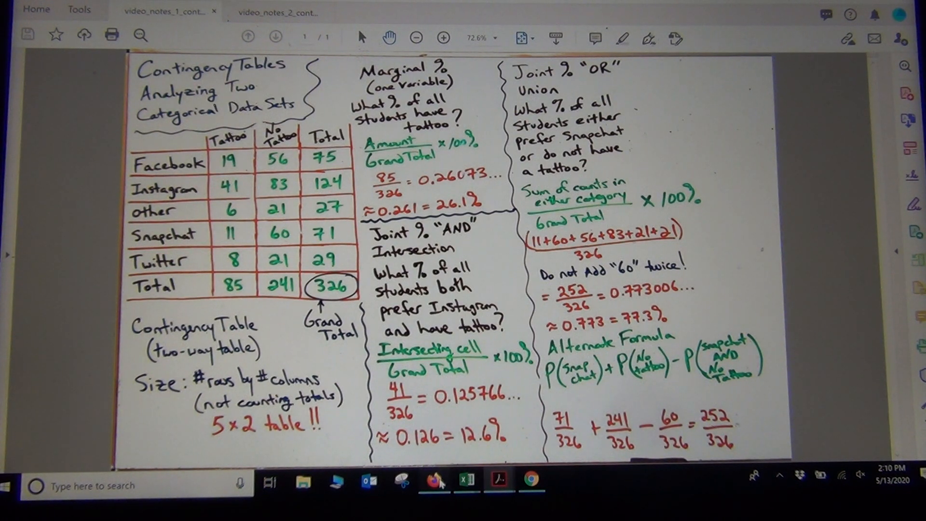